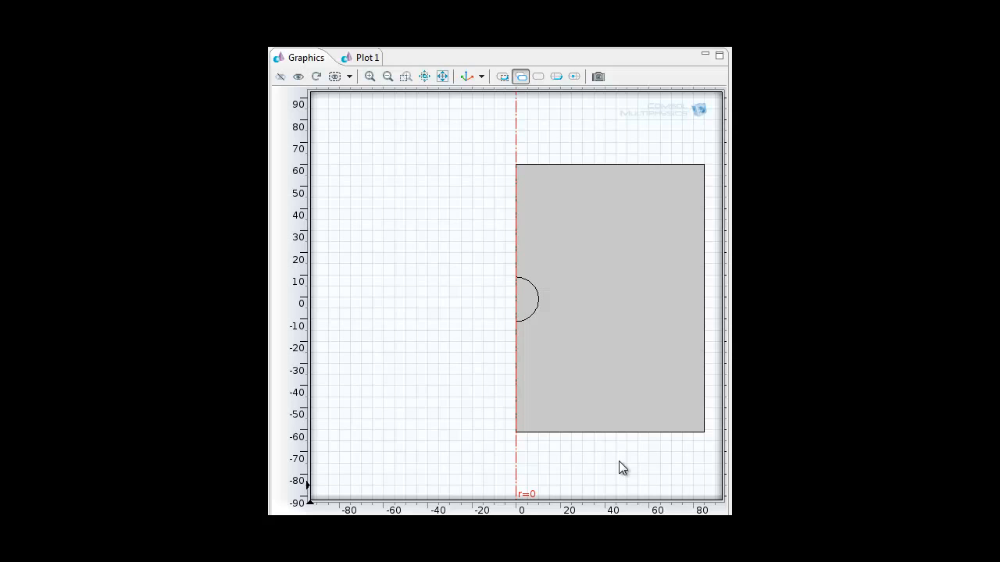
pyautogui.moveTo(547, 336)
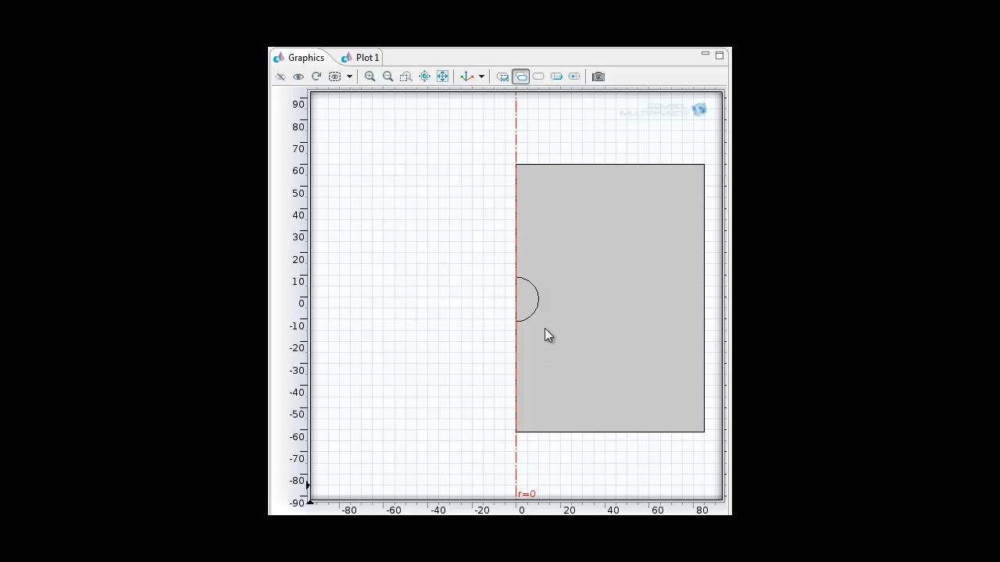
pyautogui.moveTo(555, 253)
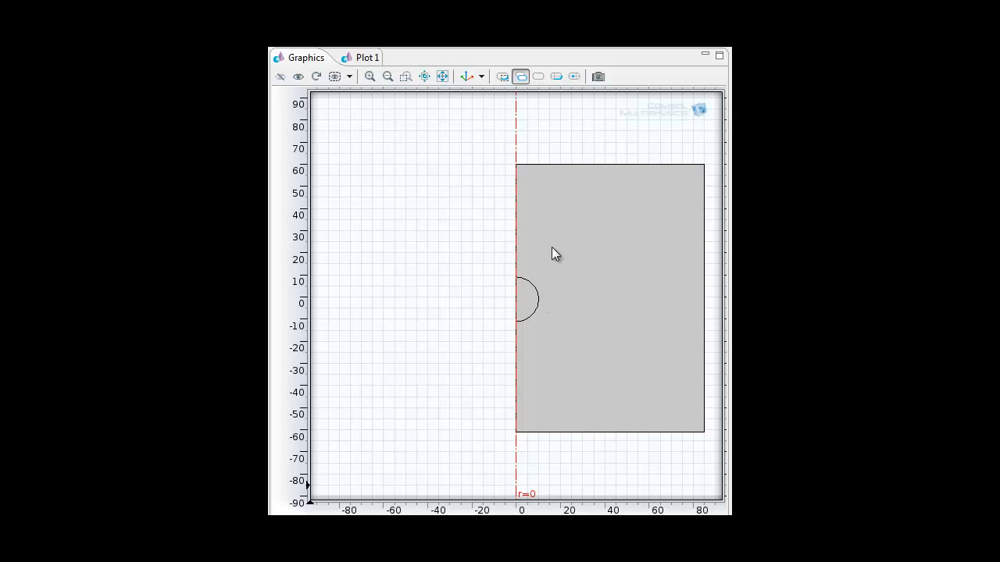
pyautogui.moveTo(548, 237)
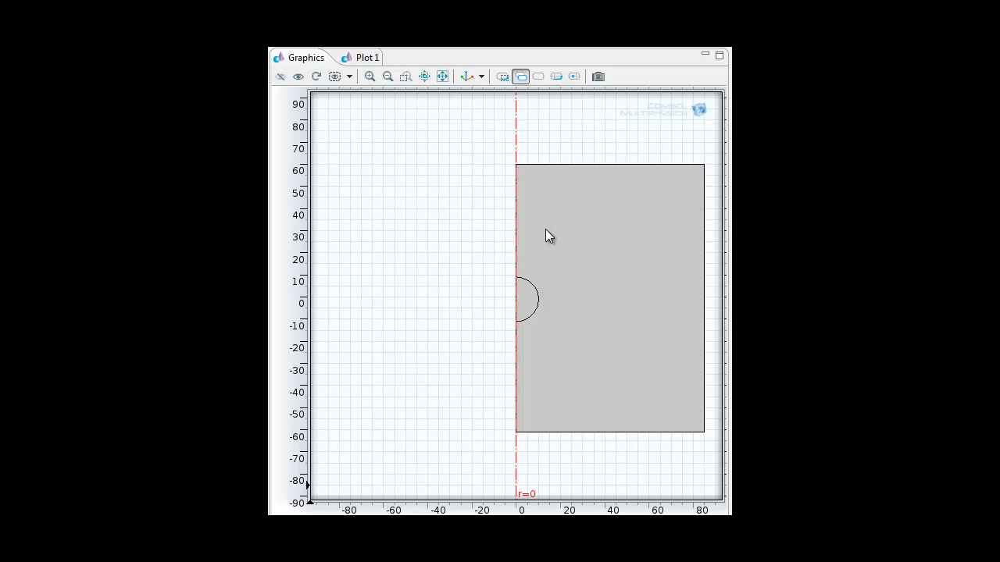
pyautogui.moveTo(531, 222)
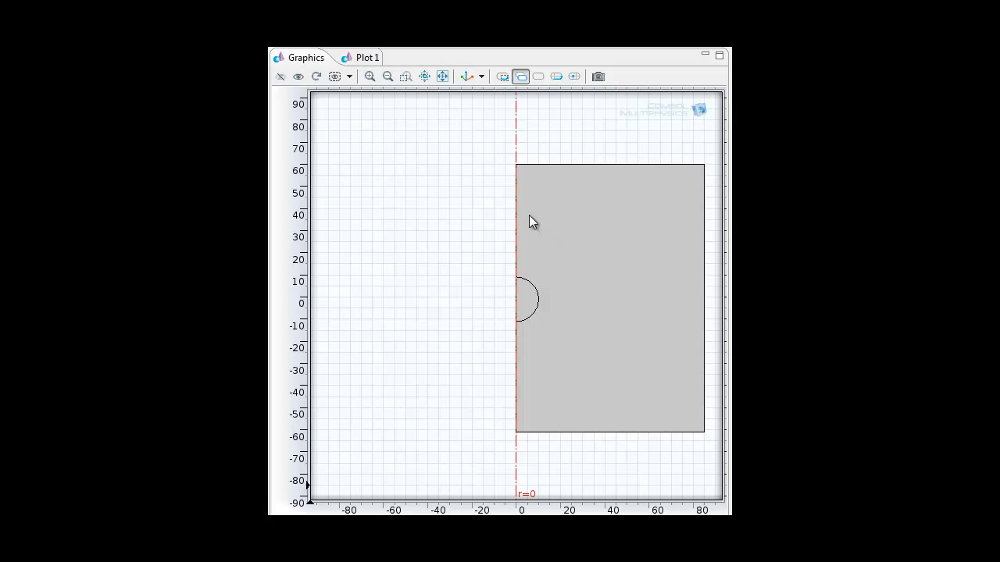
pyautogui.moveTo(387, 202)
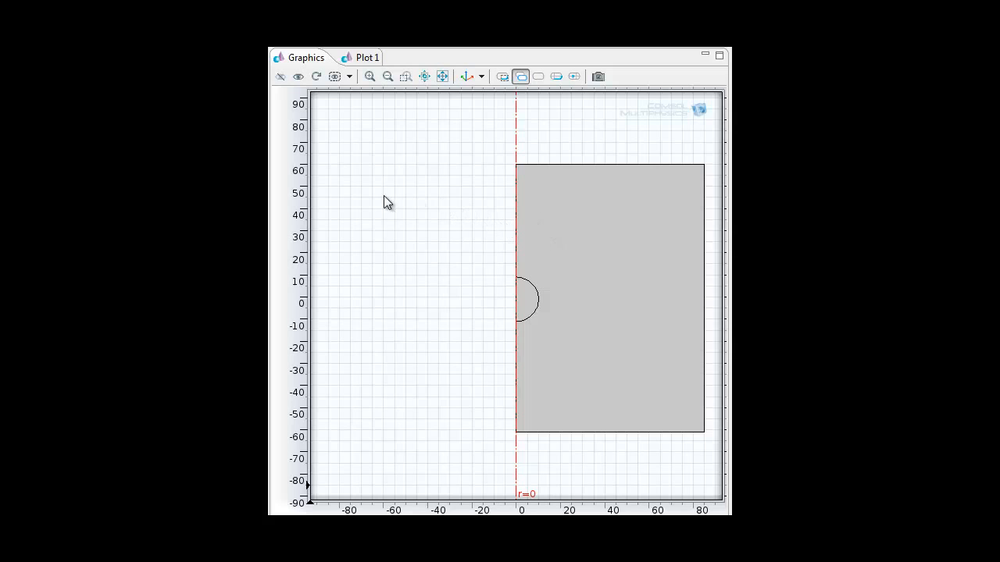
pyautogui.moveTo(387, 203)
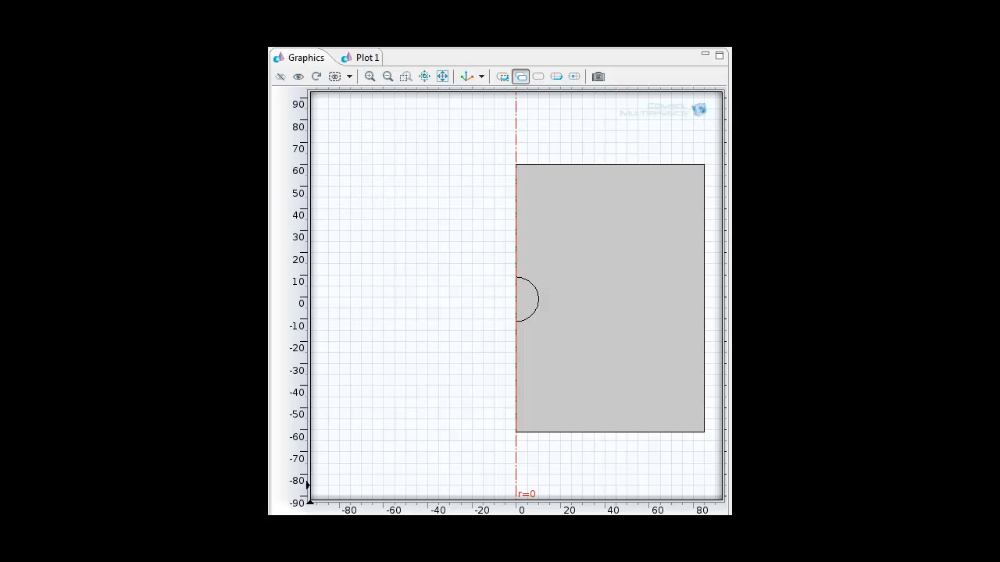
pyautogui.moveTo(525, 303)
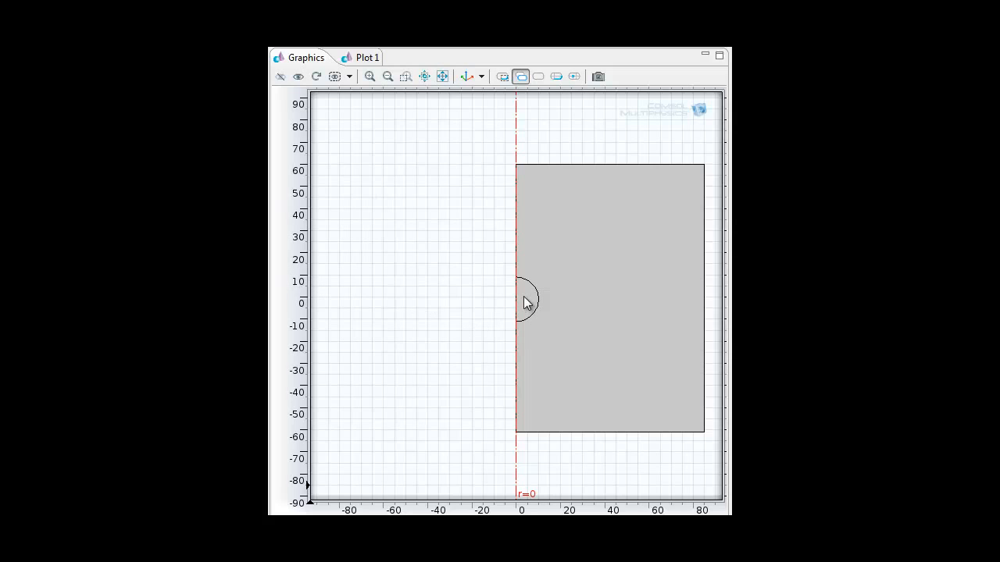
pyautogui.moveTo(525, 309)
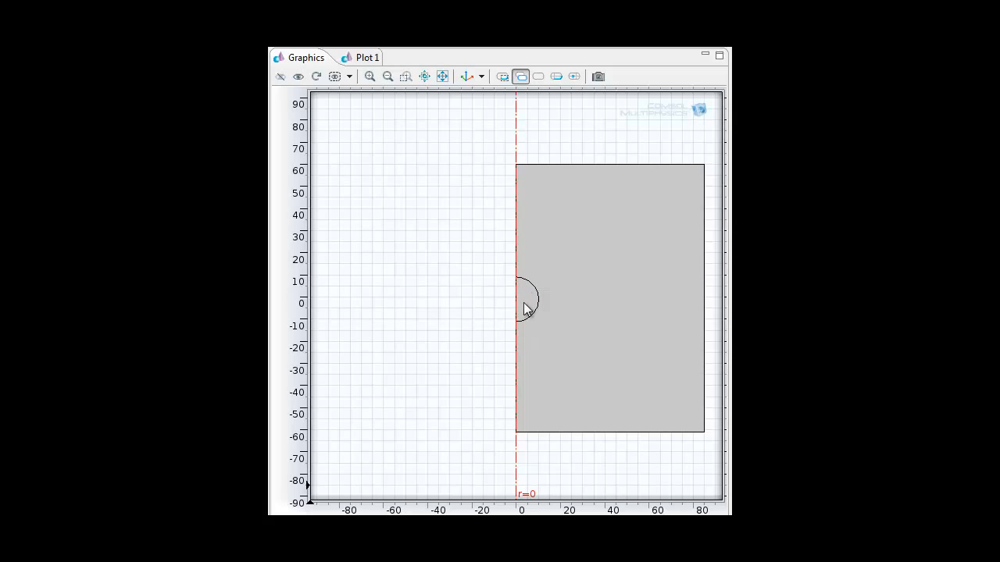
pyautogui.moveTo(525, 310)
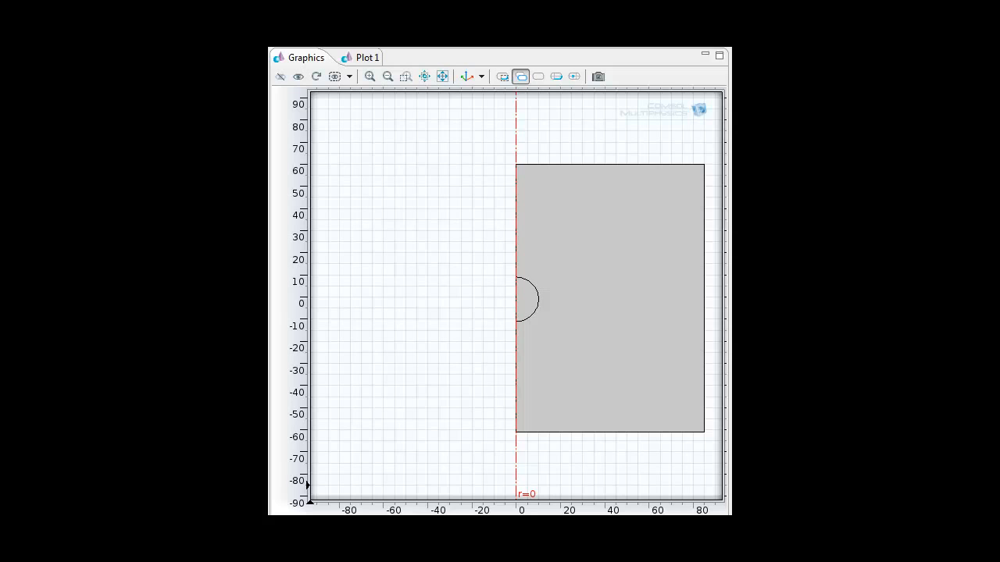
pyautogui.moveTo(531, 319)
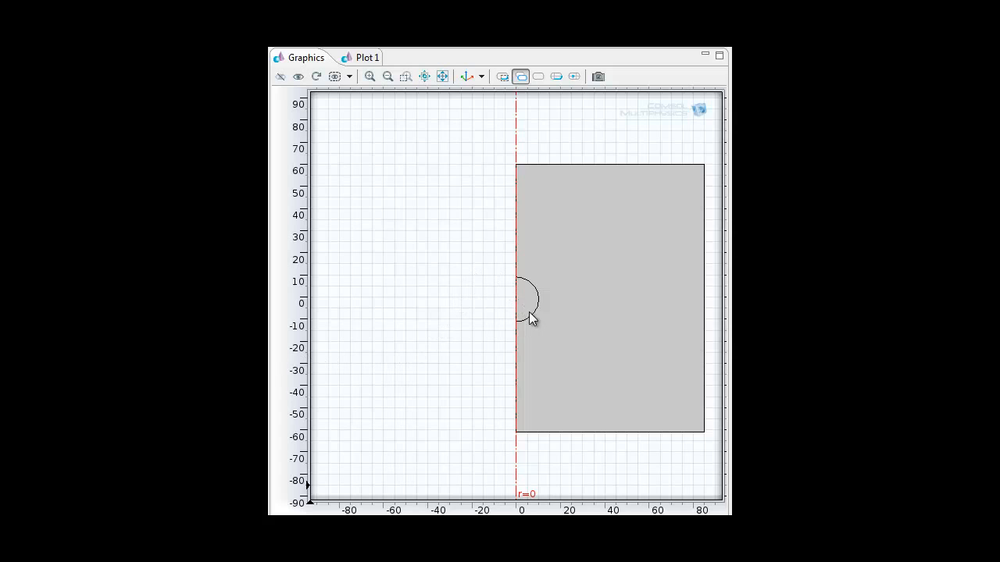
pyautogui.moveTo(519, 305)
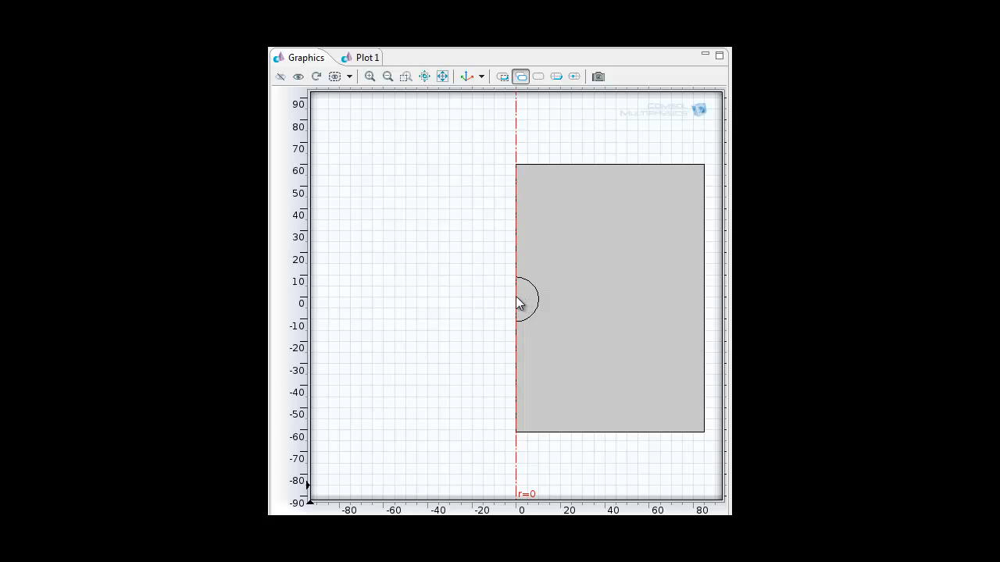
pyautogui.moveTo(703, 300)
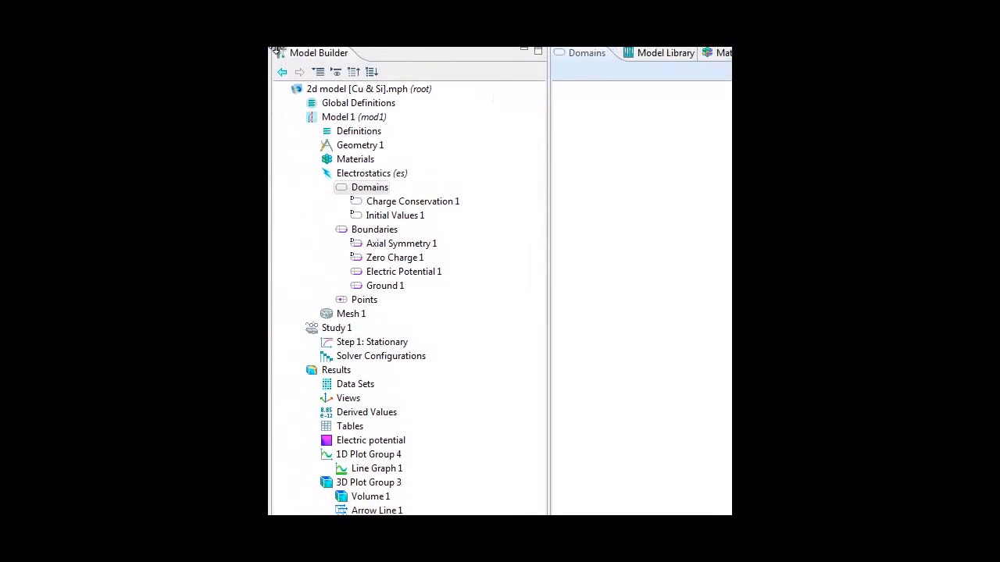
# Step: Review the Electrostatics (es) interface settings and the domain/boundary features it can hold
pyautogui.click(372, 174)
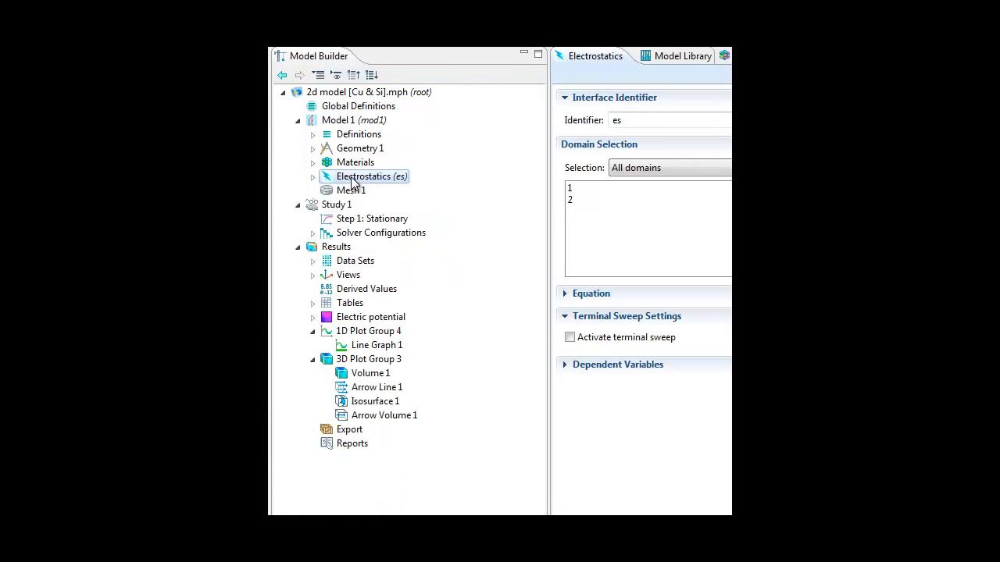
pyautogui.rightClick(372, 175)
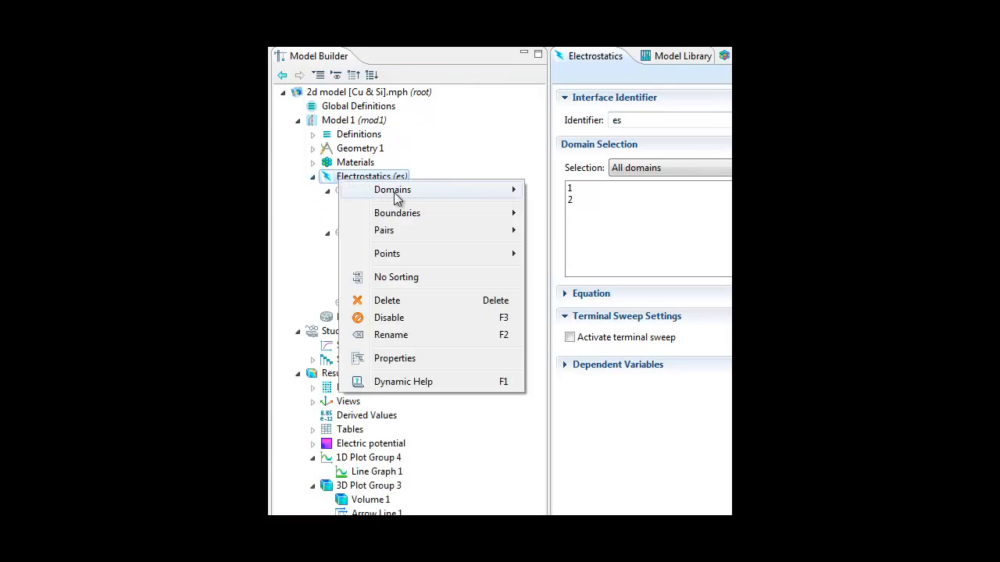
pyautogui.moveTo(392, 191)
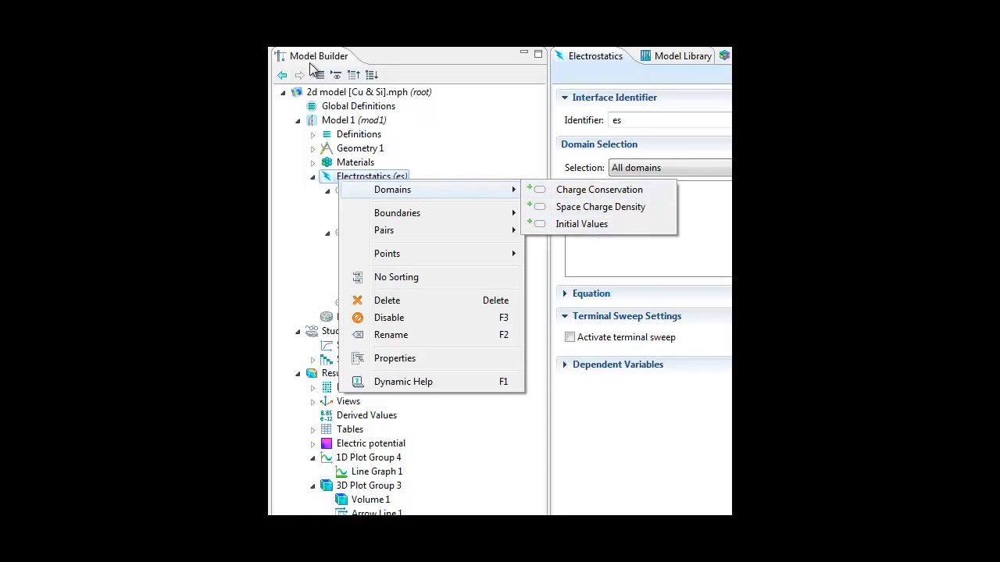
pyautogui.moveTo(325, 180)
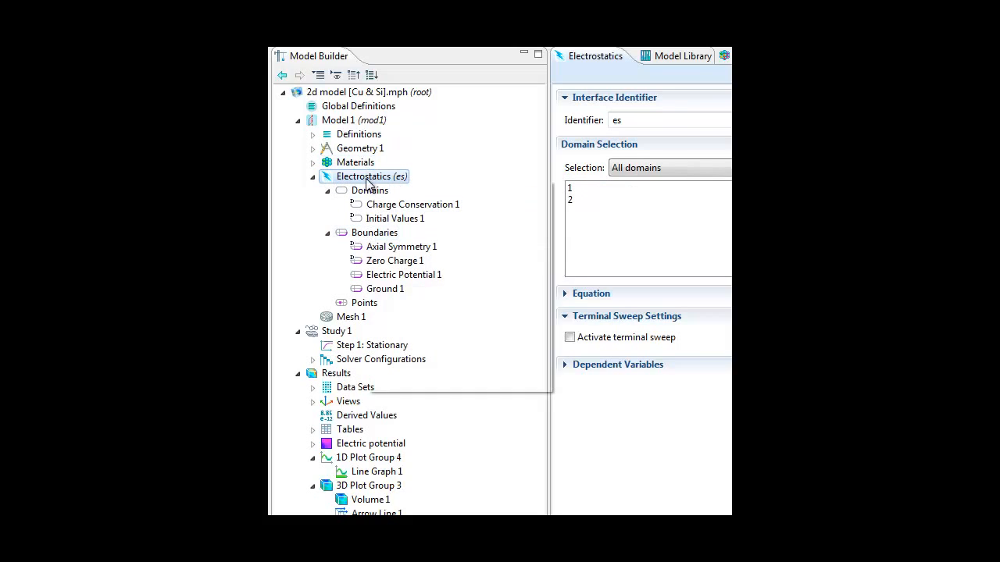
pyautogui.rightClick(364, 175)
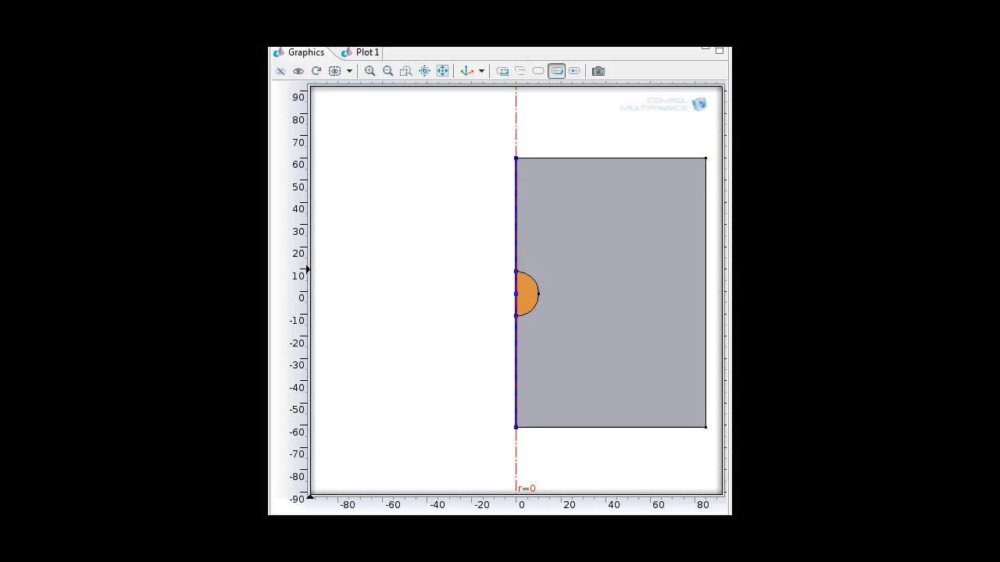
pyautogui.moveTo(506, 260)
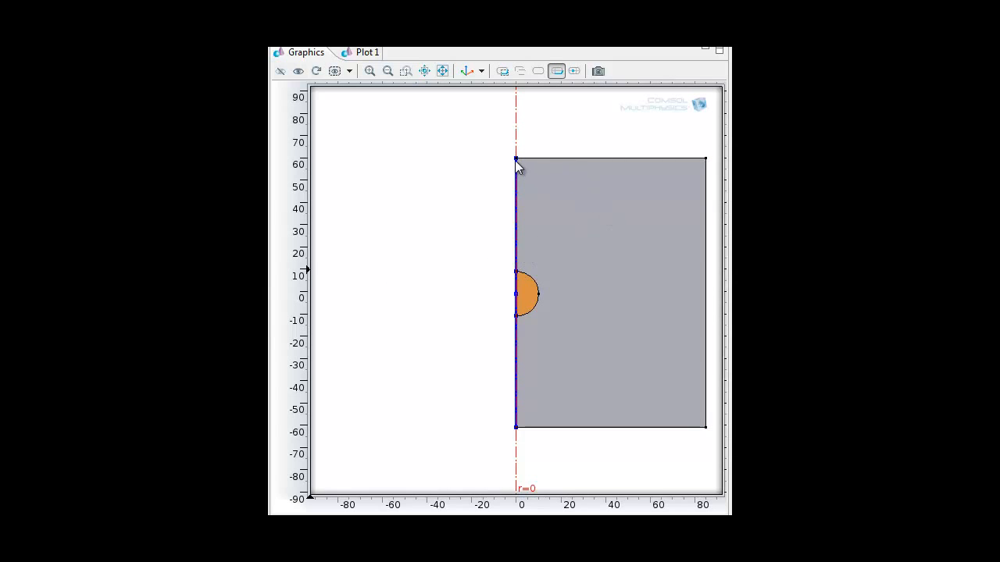
pyautogui.moveTo(528, 394)
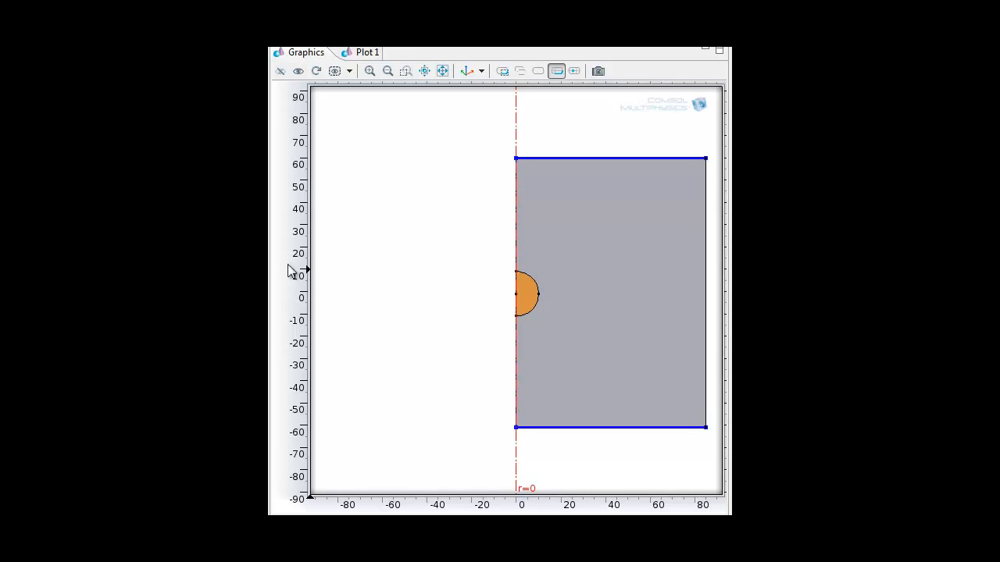
pyautogui.moveTo(566, 164)
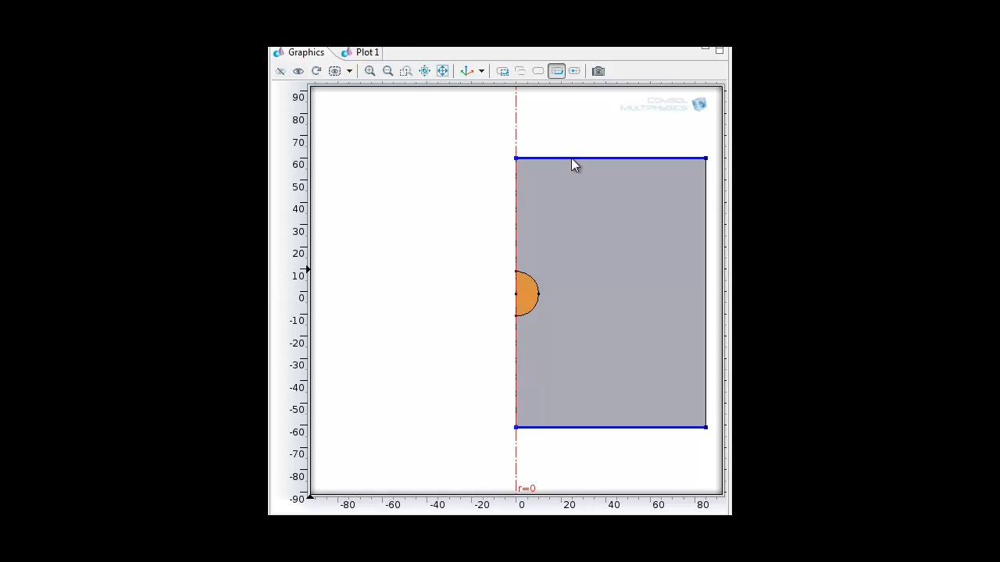
pyautogui.moveTo(578, 166)
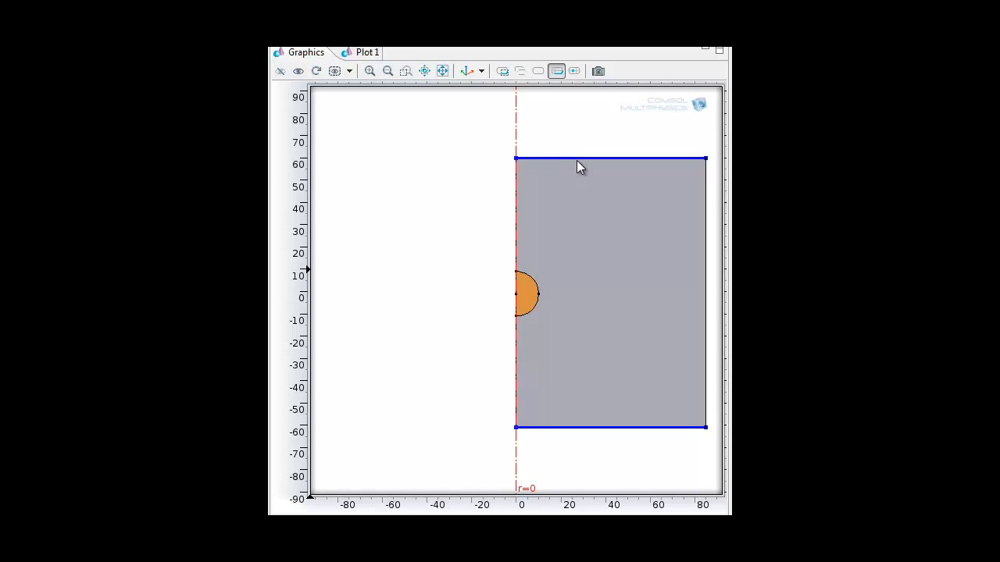
pyautogui.moveTo(523, 162)
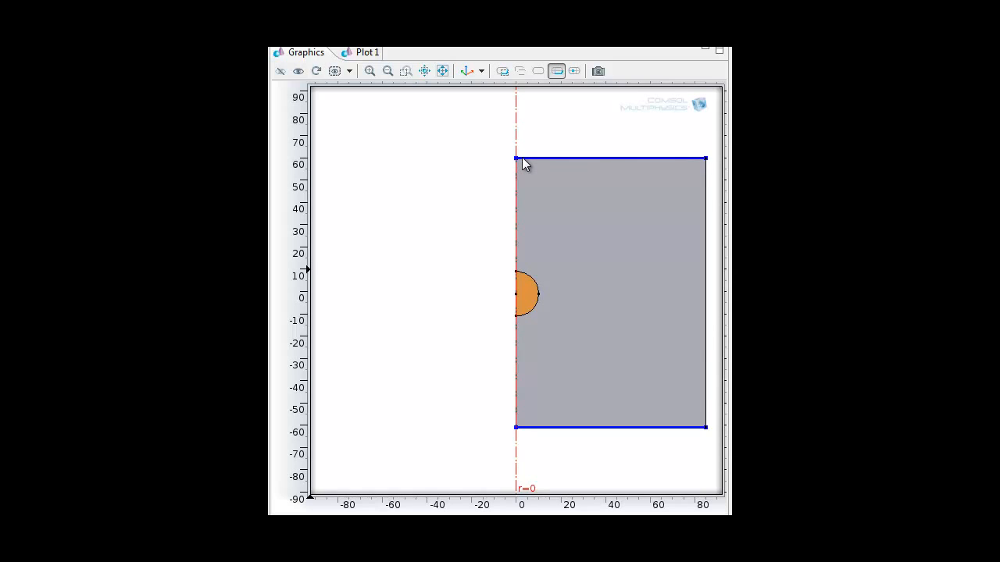
pyautogui.moveTo(709, 450)
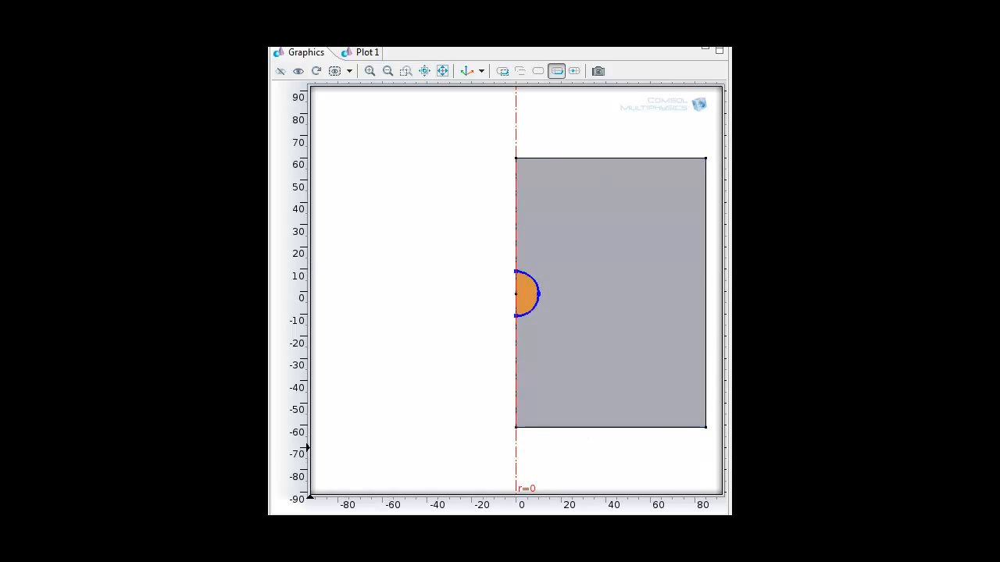
pyautogui.moveTo(538, 305)
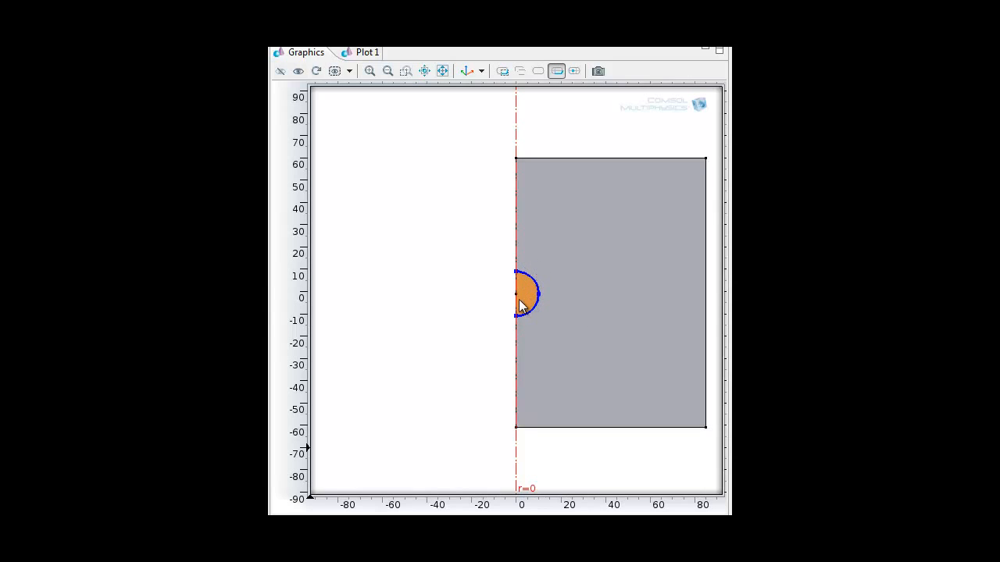
pyautogui.moveTo(522, 306)
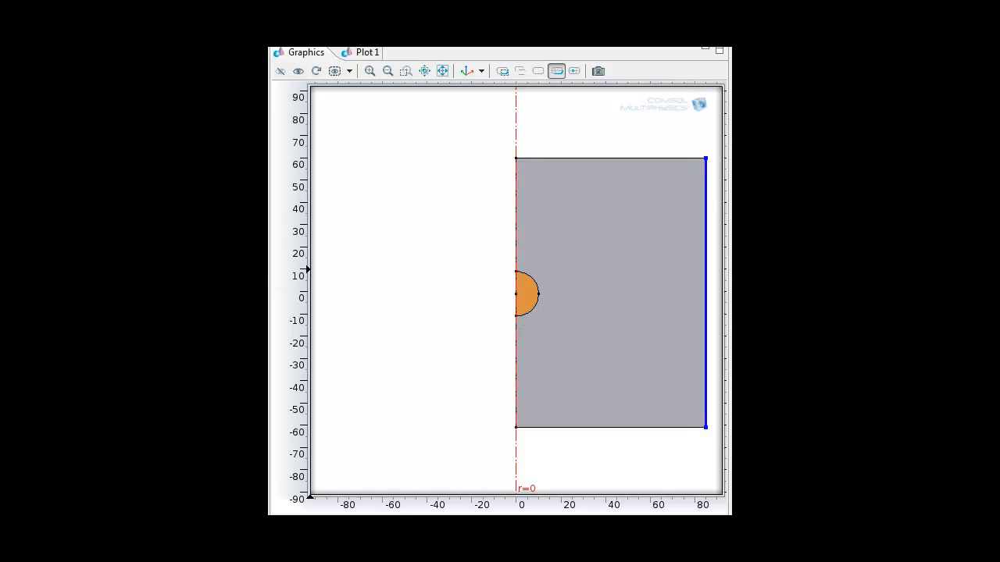
pyautogui.moveTo(709, 404)
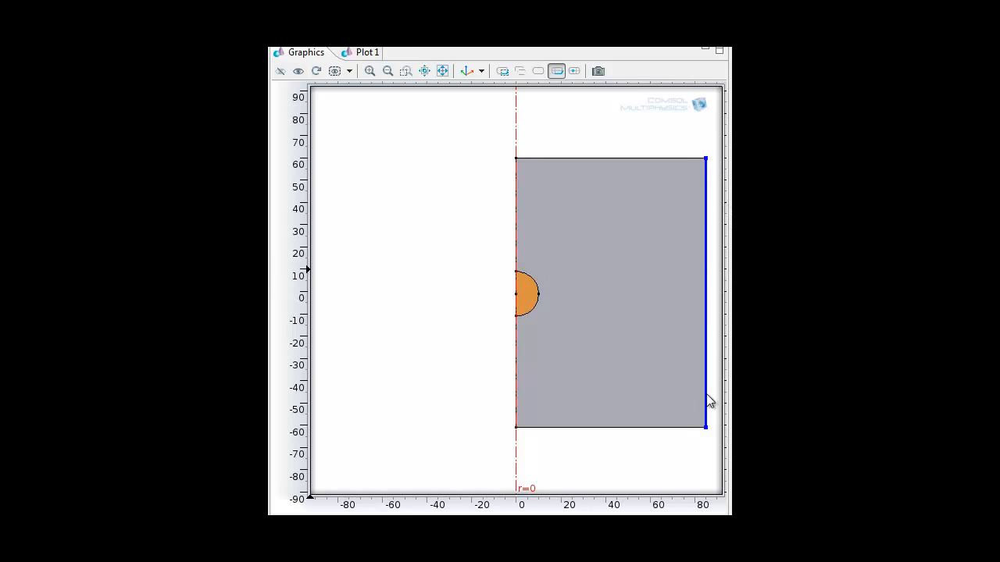
pyautogui.moveTo(710, 400)
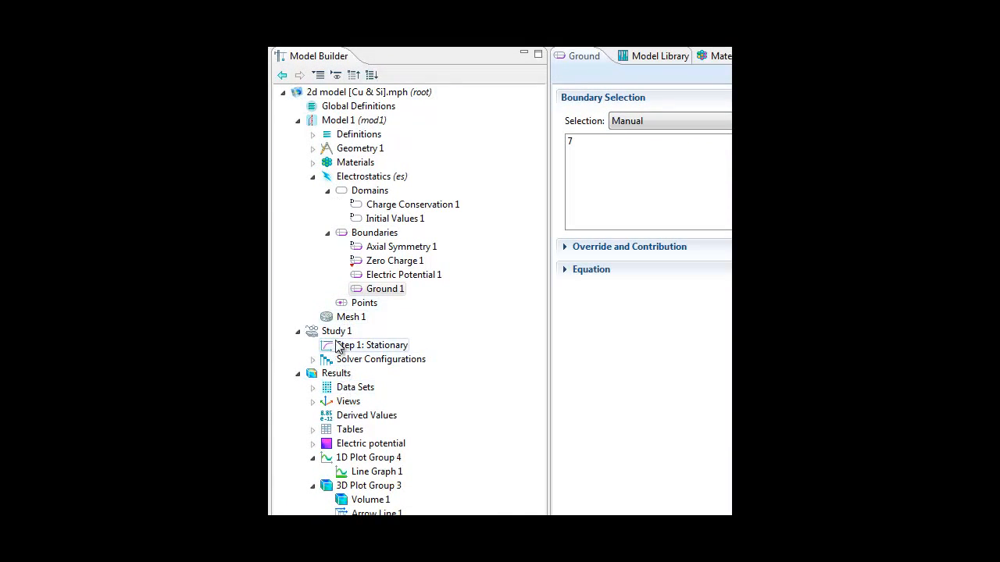
# Step: Run Plot All on Results so every plot group redraws from Solution 1
pyautogui.rightClick(336, 331)
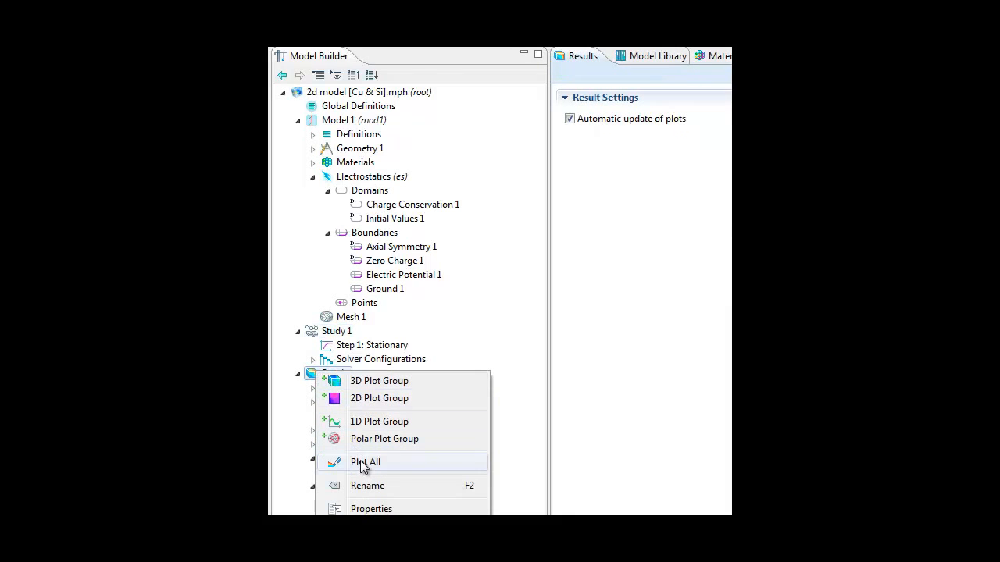
pyautogui.click(366, 463)
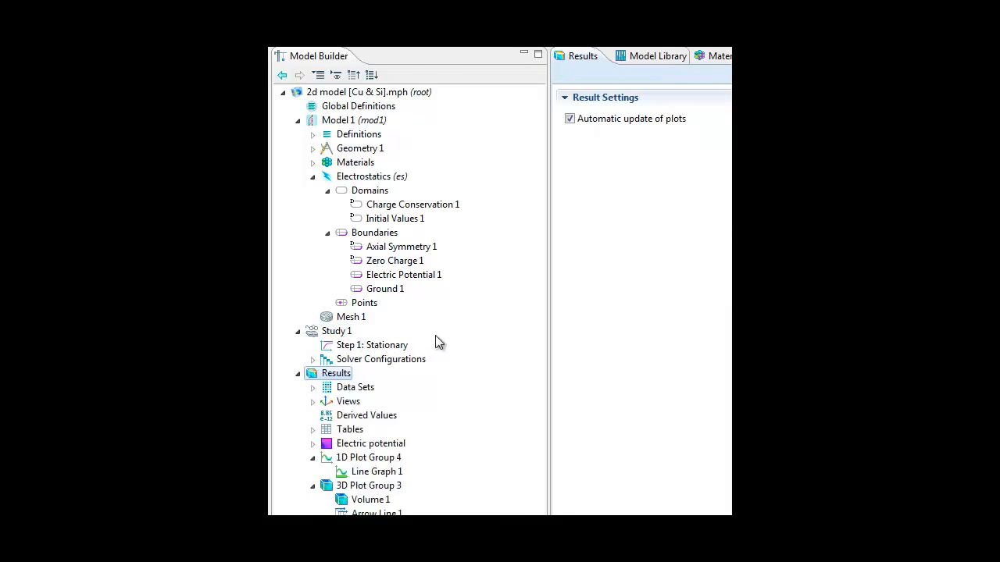
pyautogui.click(372, 444)
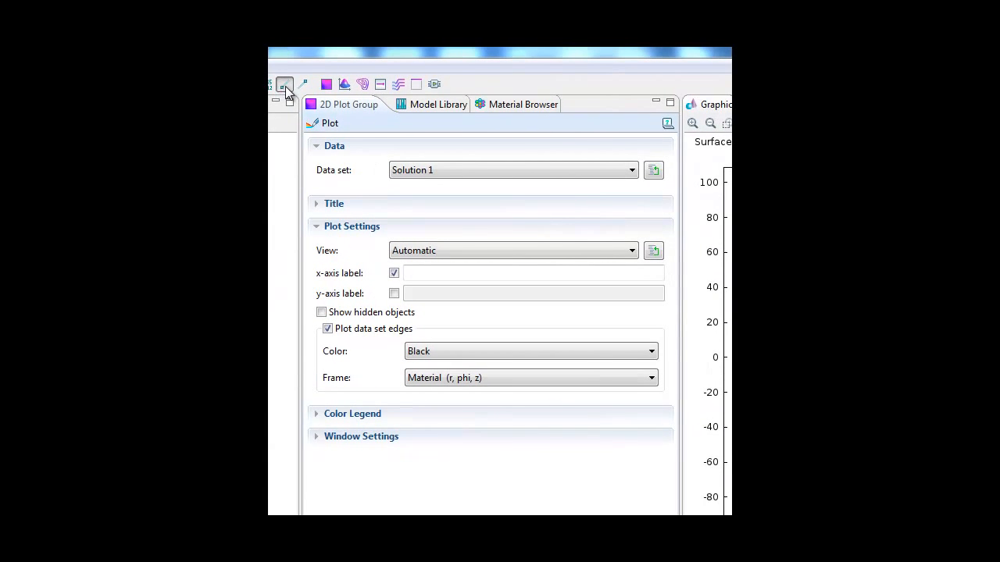
# Step: Plot the 2D electric field norm surface, then bring up the 1D field norm line graph
pyautogui.click(284, 85)
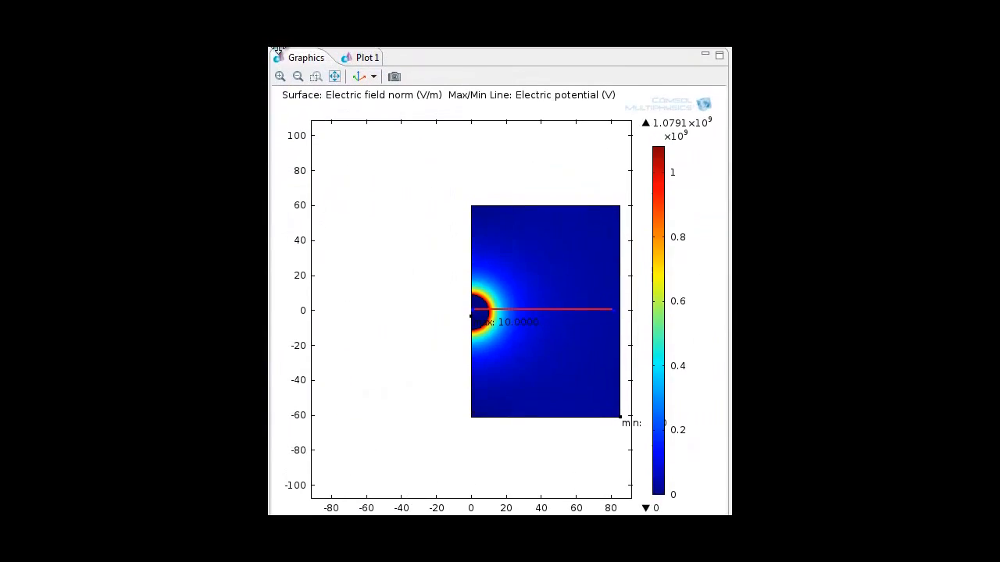
pyautogui.moveTo(617, 315)
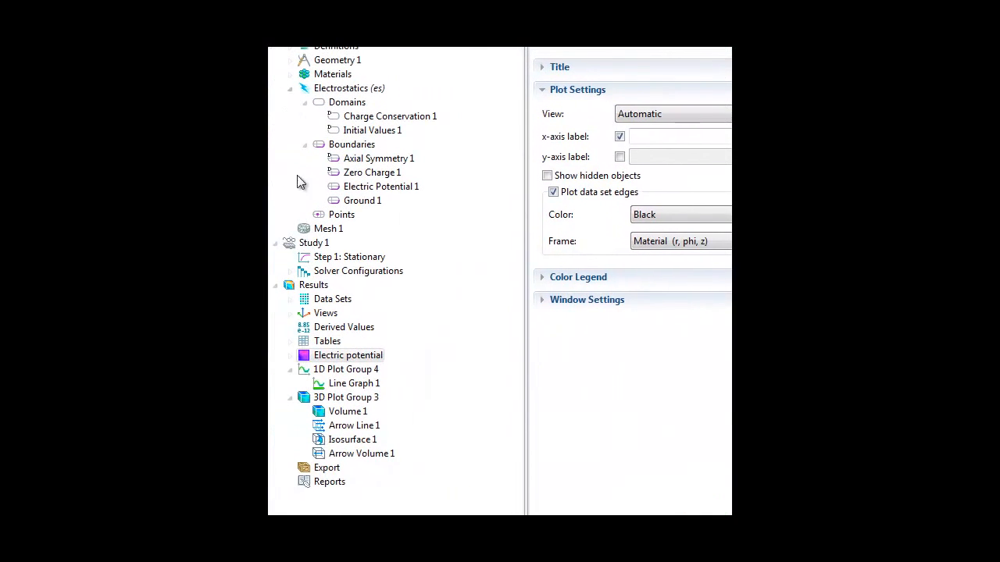
pyautogui.click(346, 369)
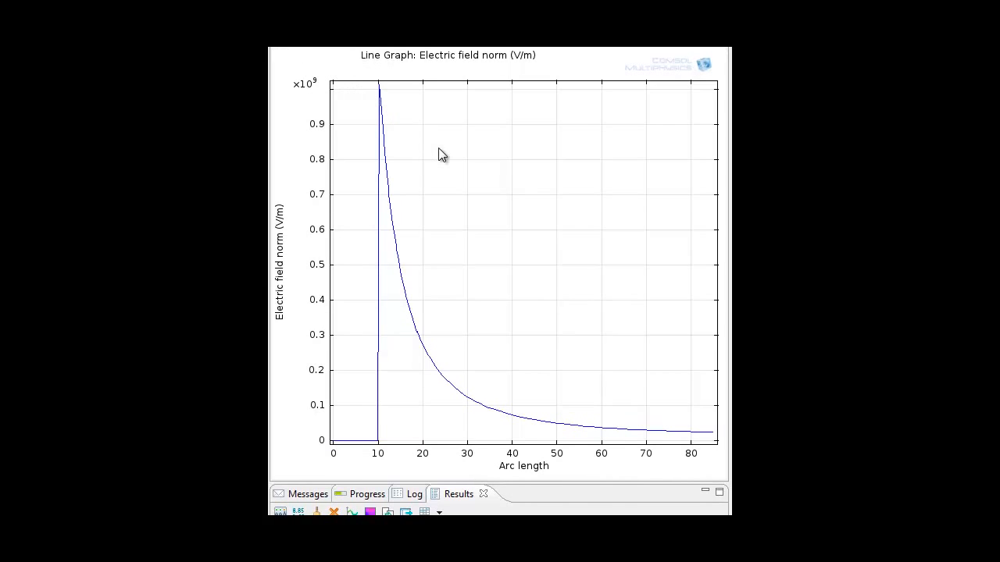
pyautogui.moveTo(387, 434)
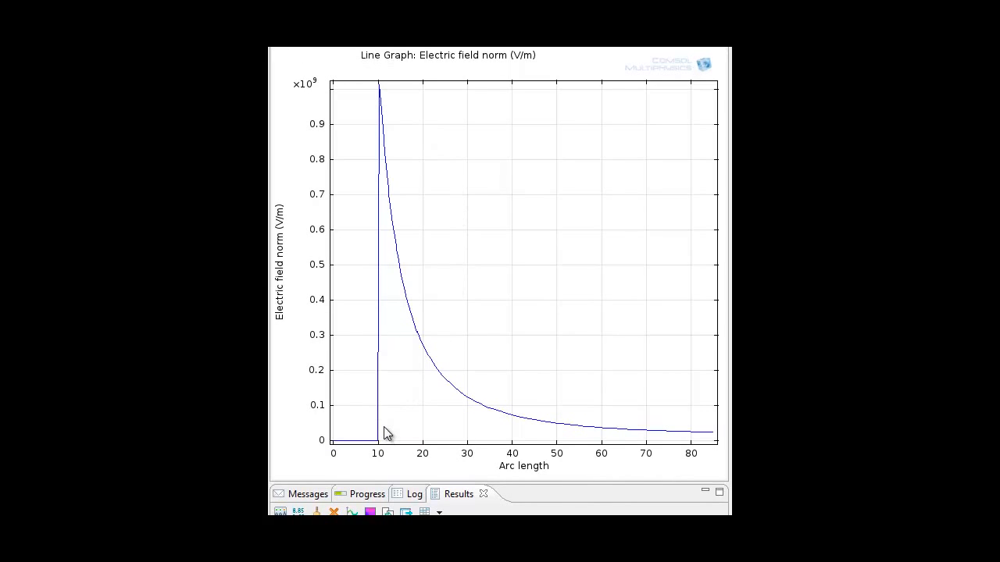
pyautogui.moveTo(353, 431)
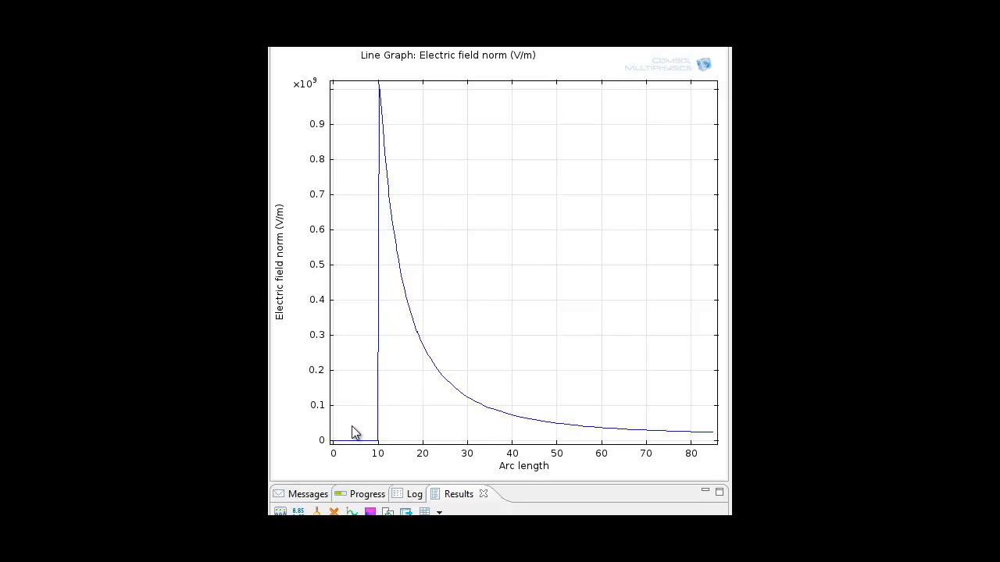
pyautogui.moveTo(357, 435)
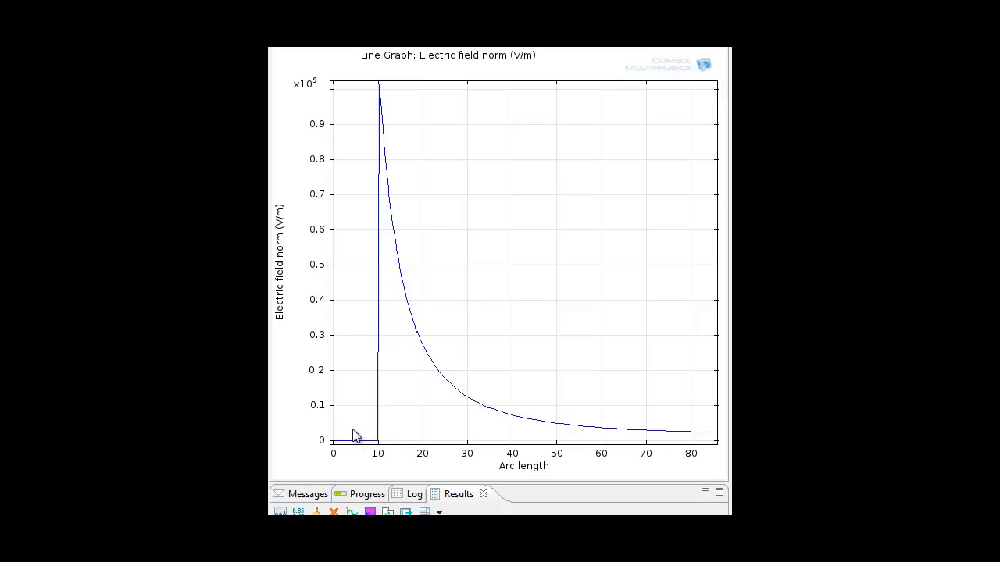
pyautogui.moveTo(384, 453)
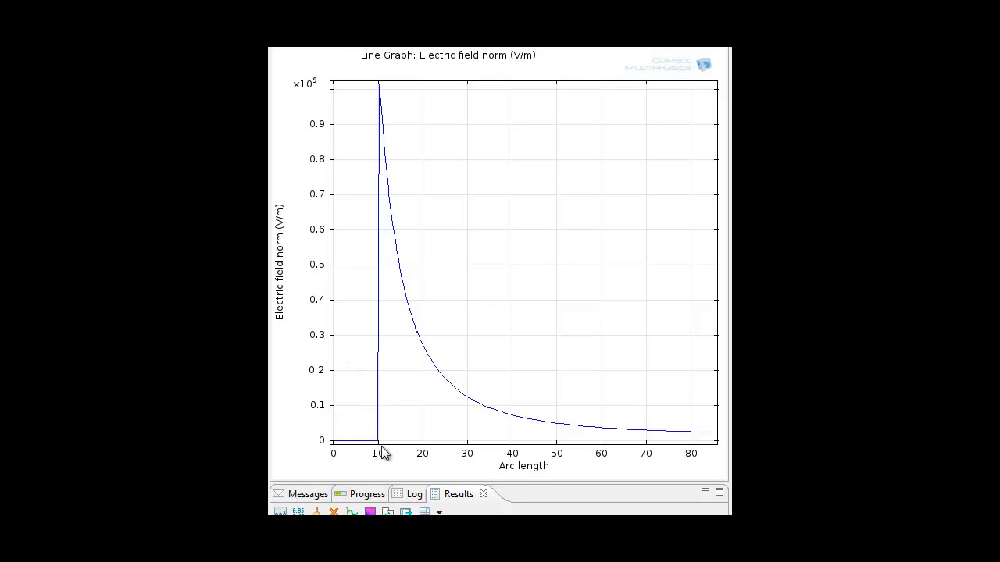
pyautogui.moveTo(383, 453)
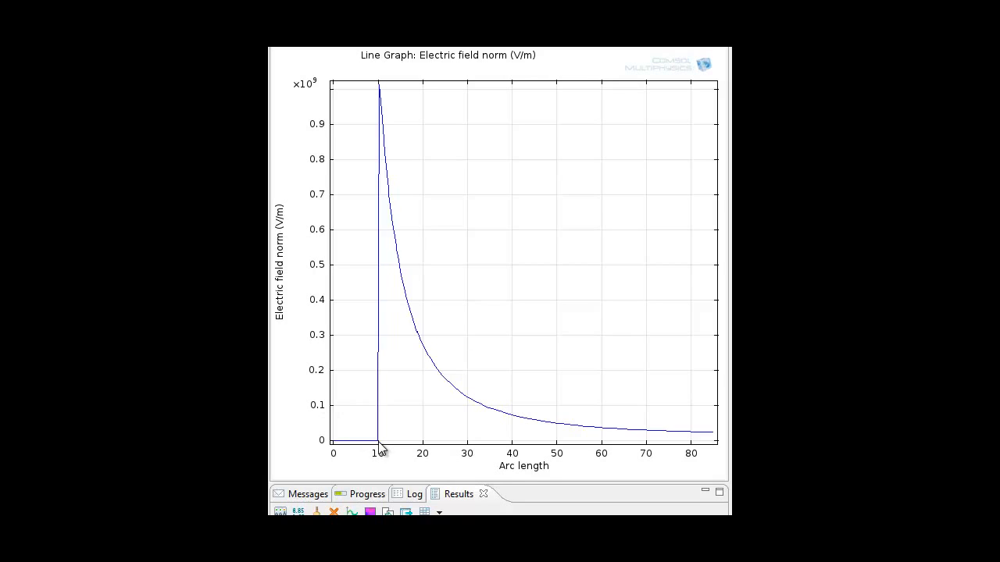
pyautogui.moveTo(369, 447)
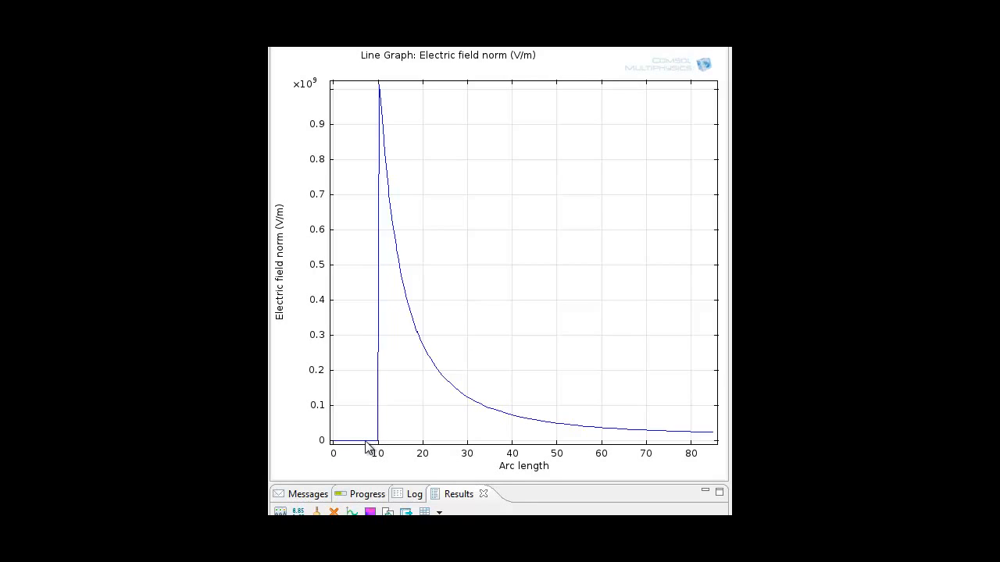
pyautogui.moveTo(369, 434)
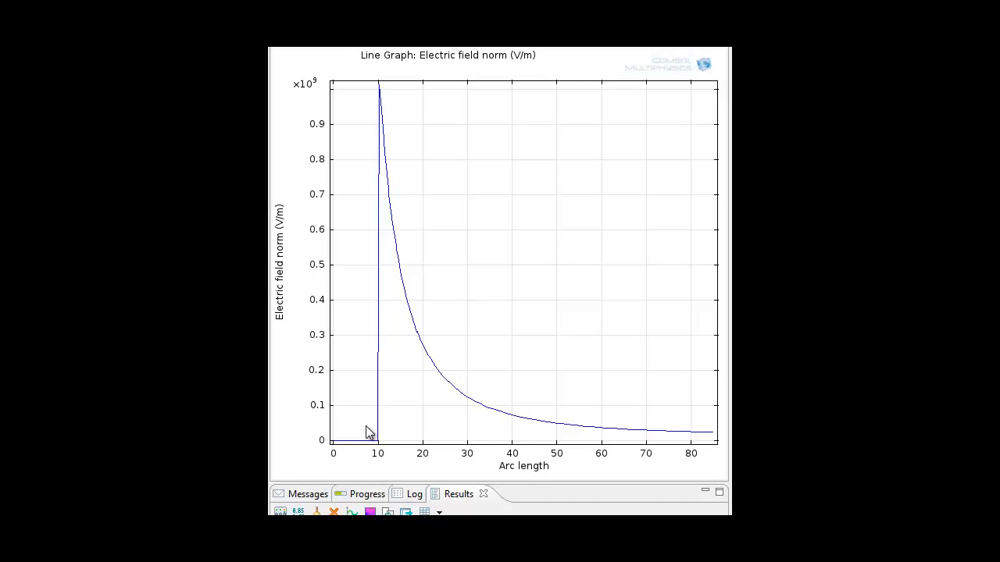
pyautogui.moveTo(377, 441)
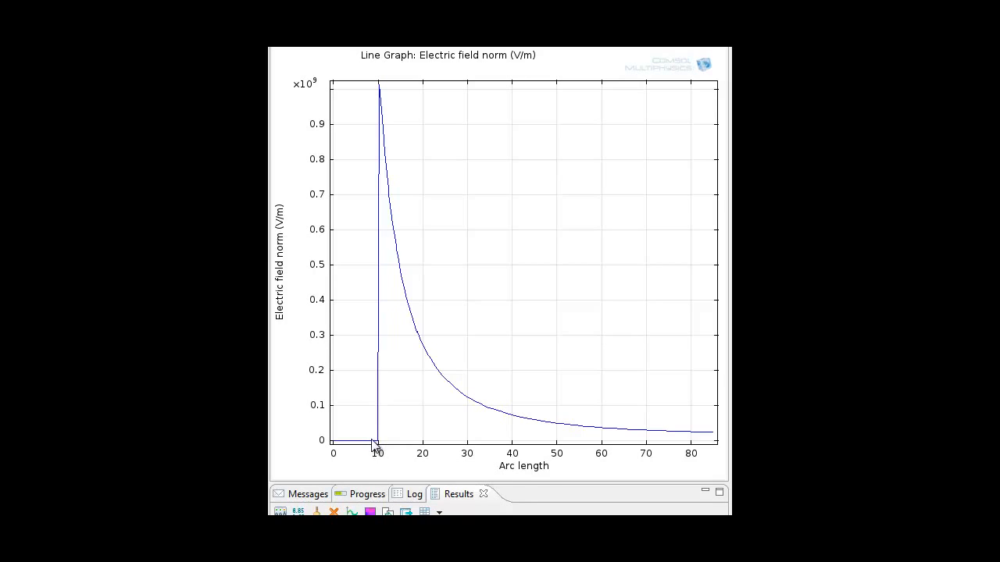
pyautogui.moveTo(349, 447)
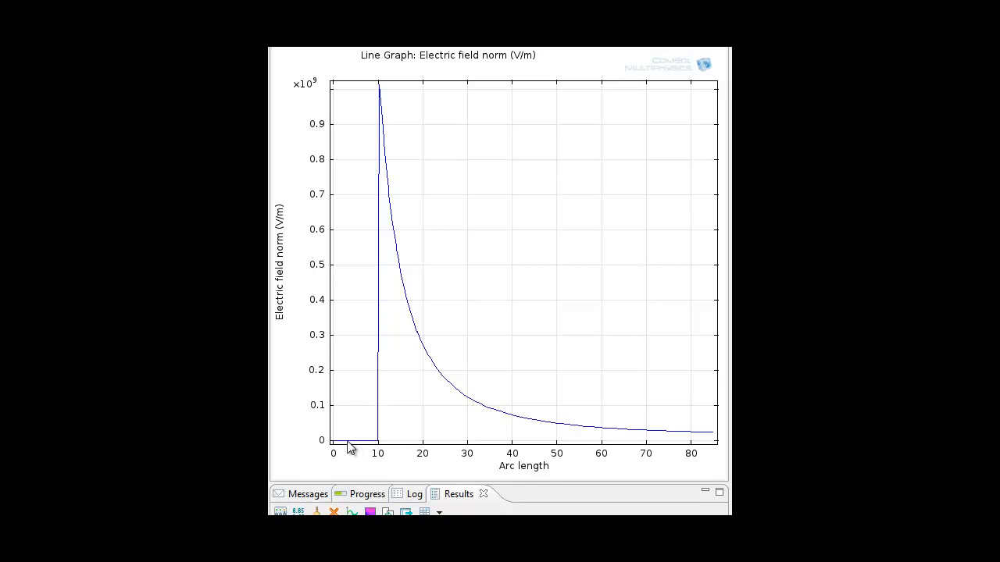
pyautogui.moveTo(369, 428)
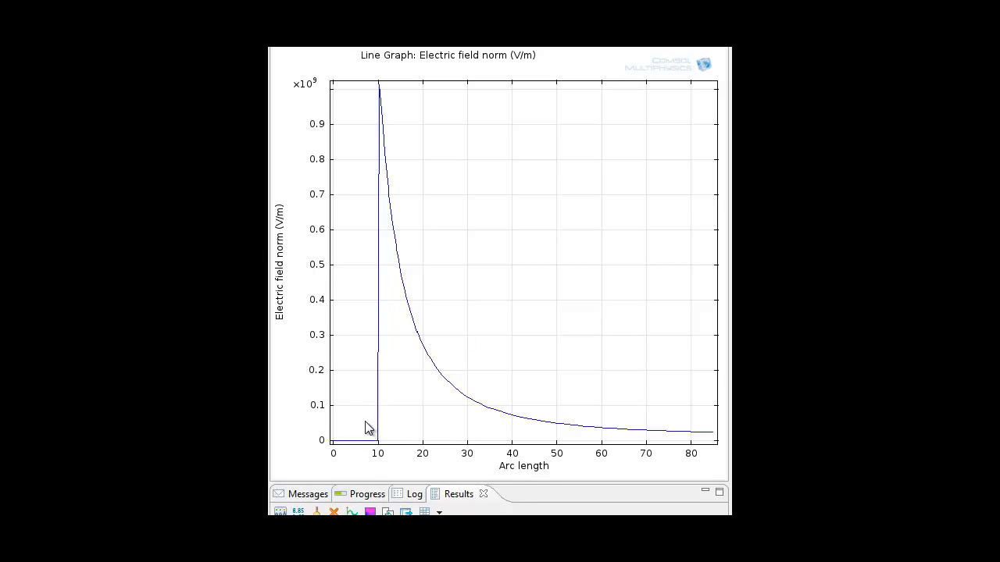
pyautogui.moveTo(378, 437)
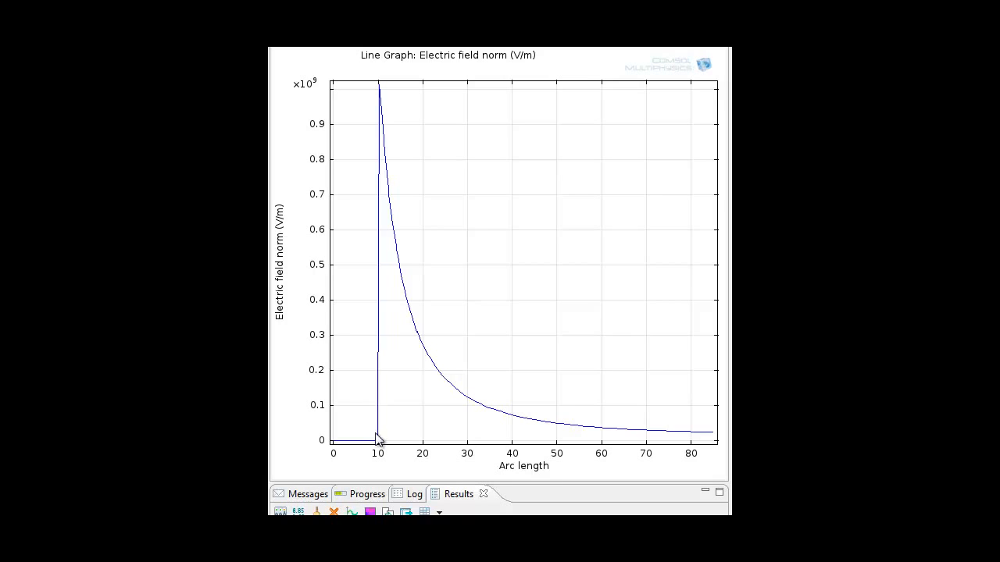
pyautogui.moveTo(375, 389)
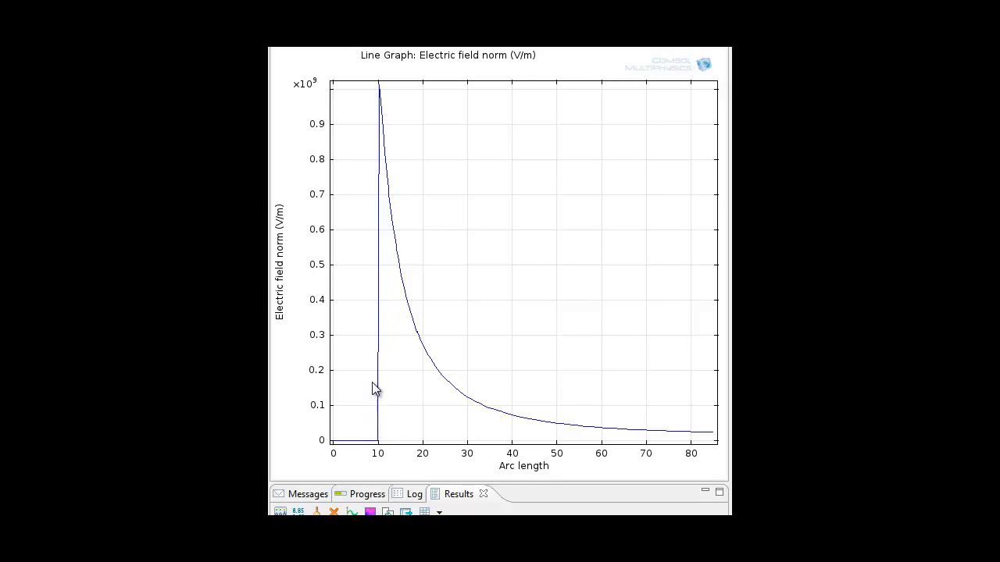
pyautogui.moveTo(367, 88)
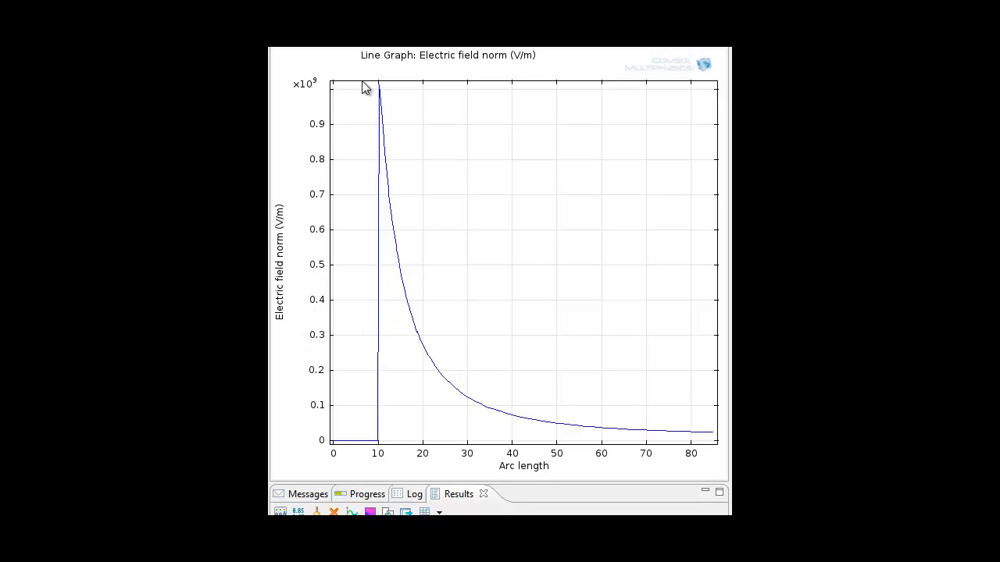
pyautogui.moveTo(381, 86)
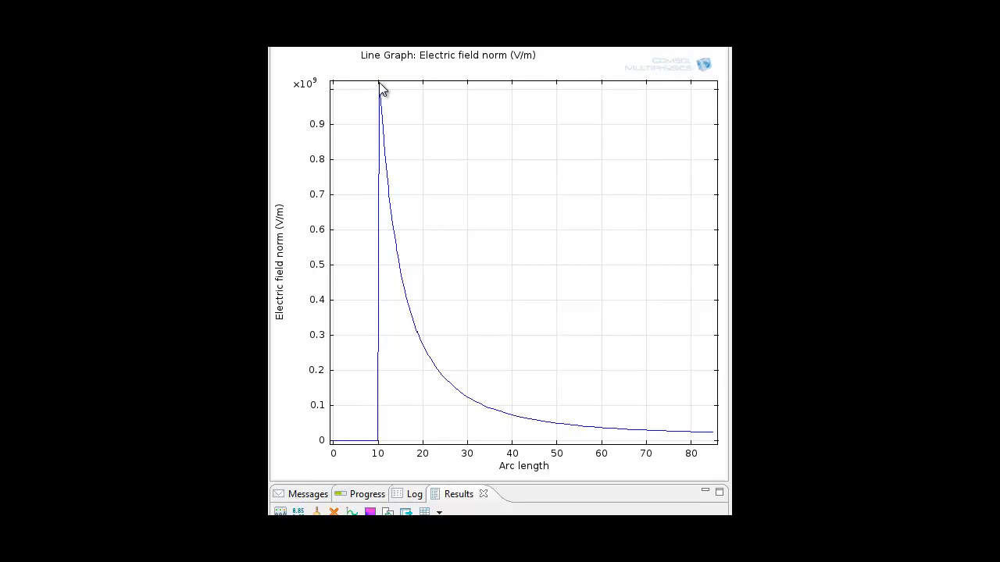
pyautogui.moveTo(434, 234)
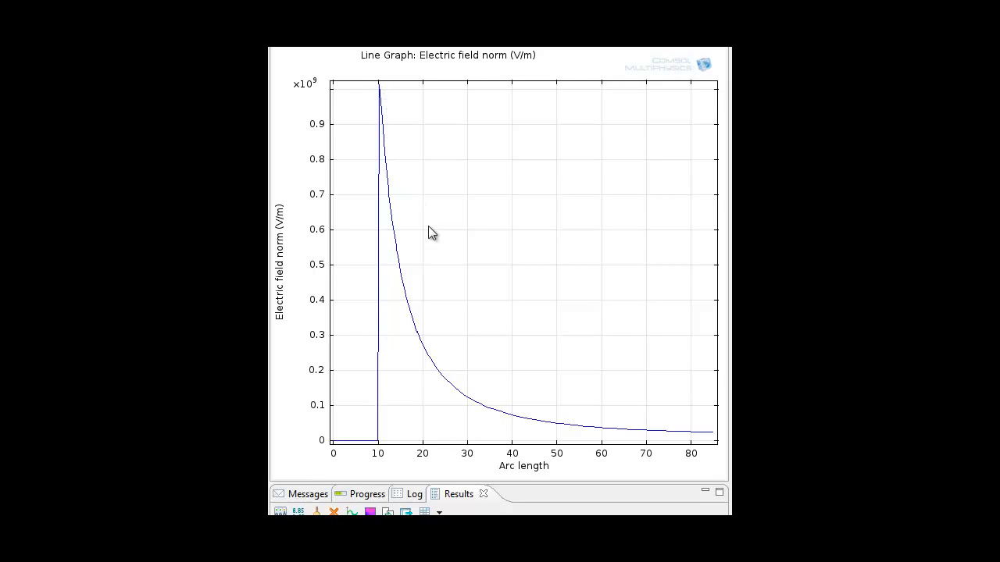
pyautogui.moveTo(632, 425)
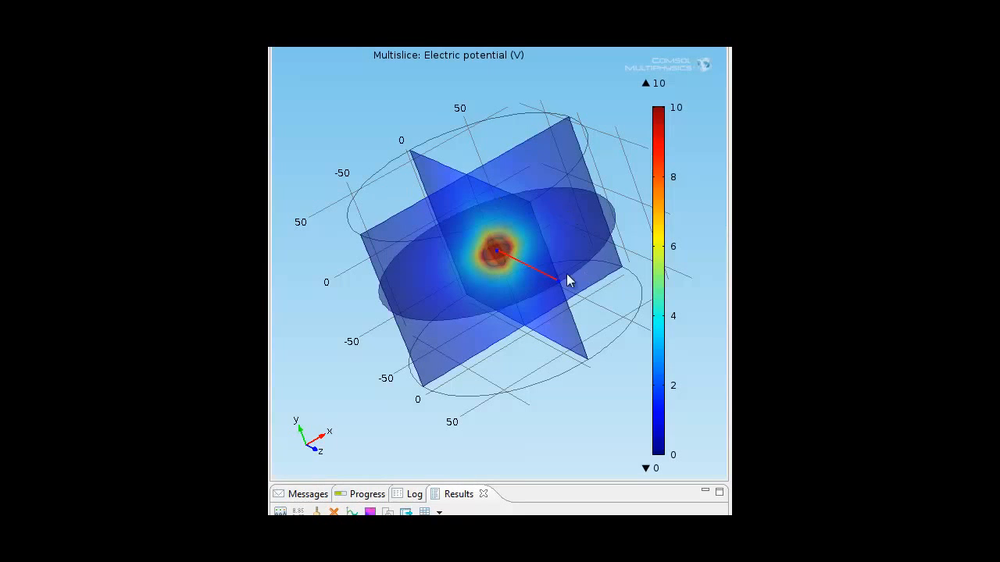
pyautogui.moveTo(479, 97)
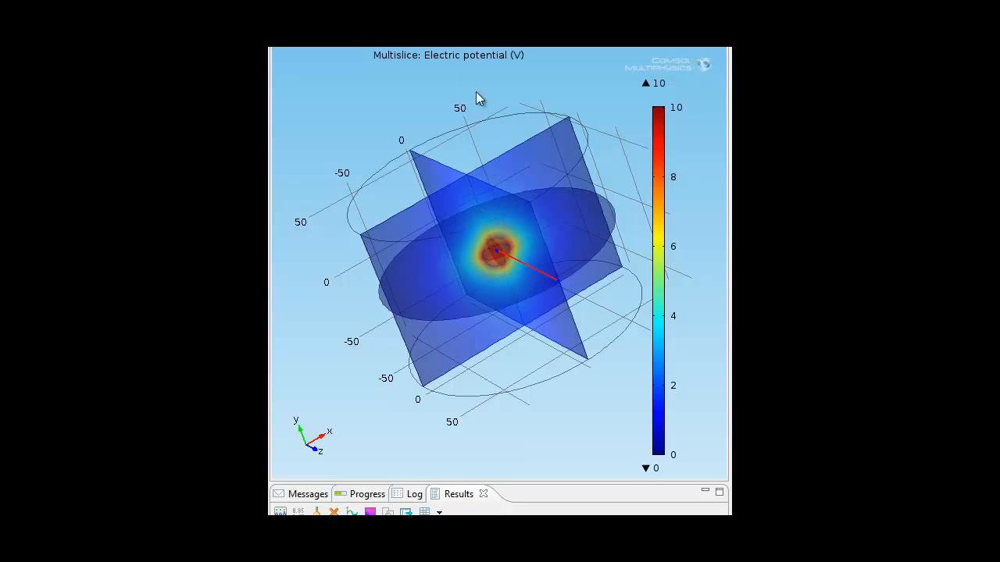
pyautogui.moveTo(510, 289)
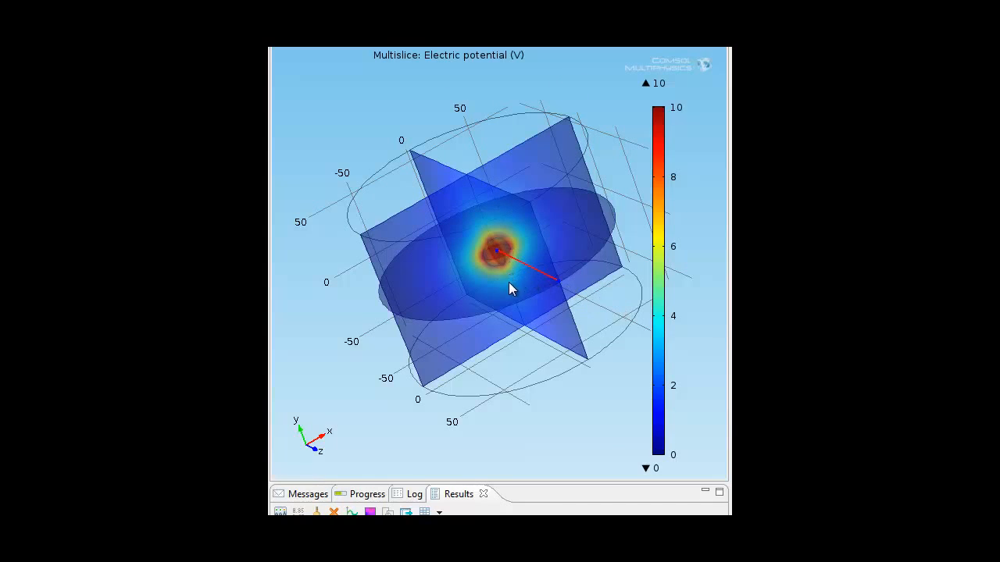
pyautogui.moveTo(498, 256)
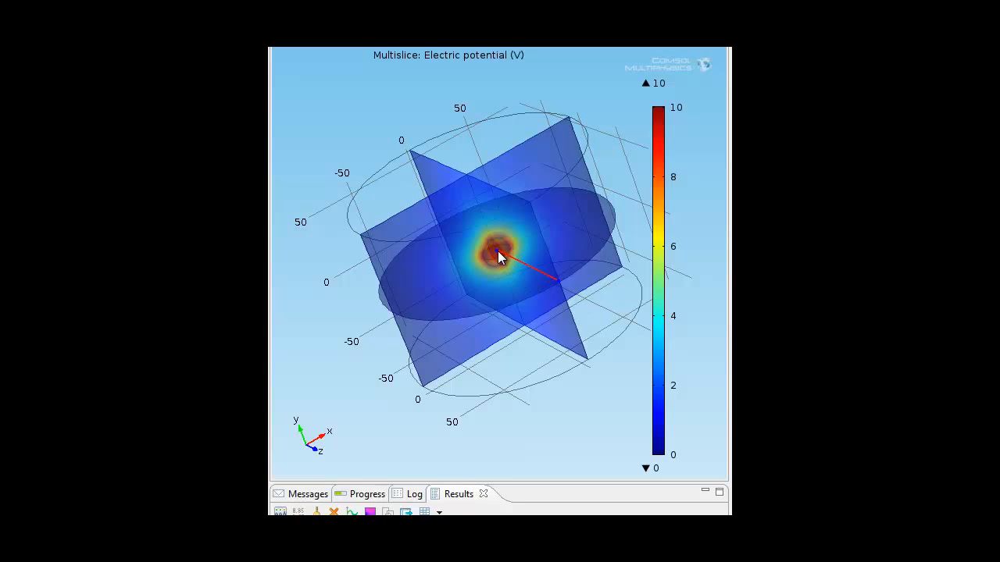
pyautogui.moveTo(563, 289)
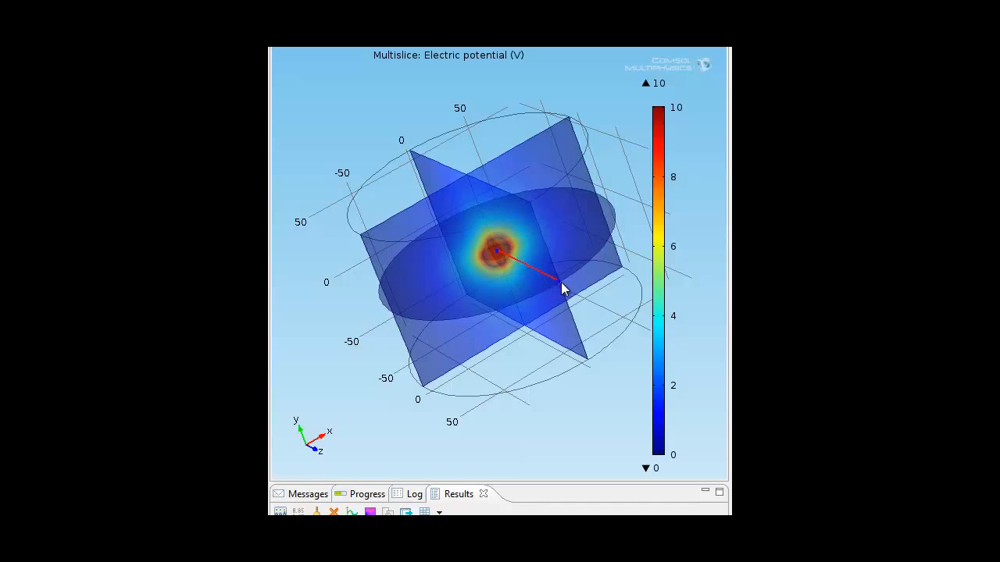
pyautogui.moveTo(492, 256)
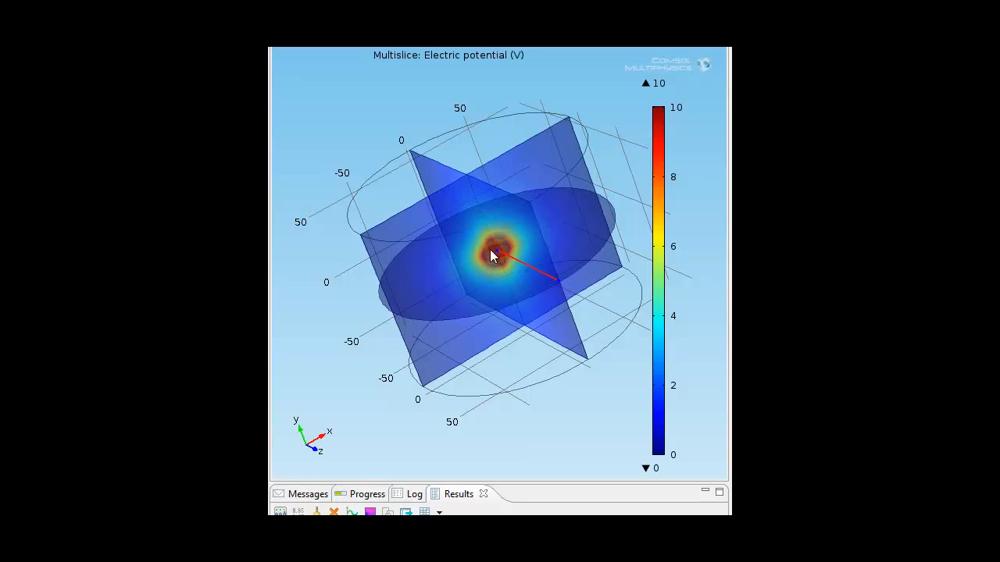
pyautogui.moveTo(499, 257)
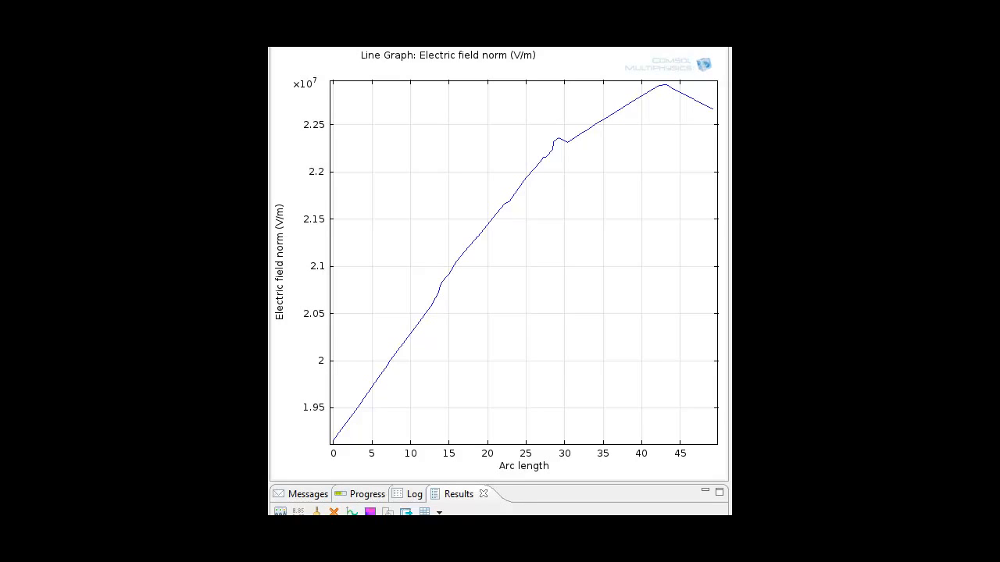
pyautogui.moveTo(497, 322)
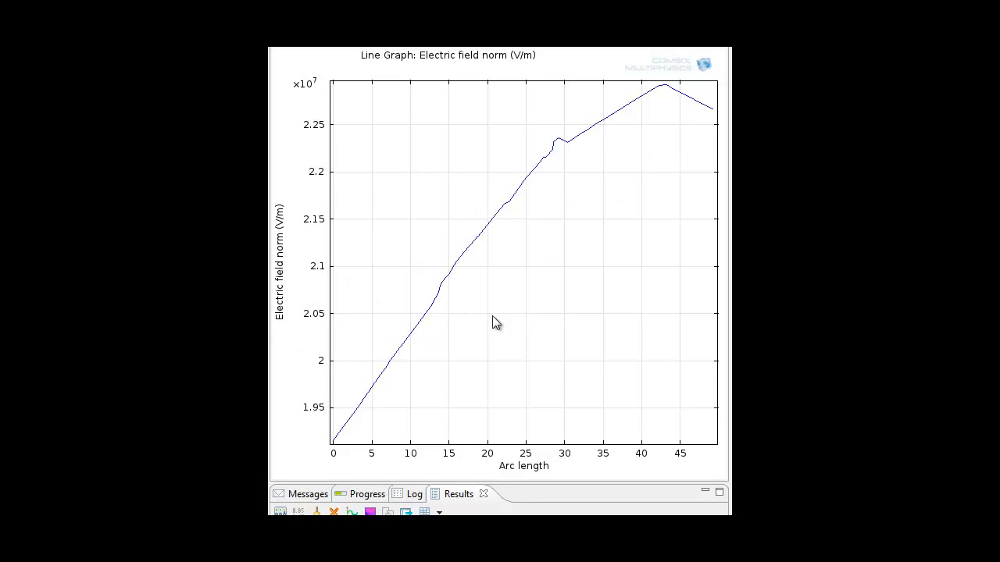
pyautogui.moveTo(506, 343)
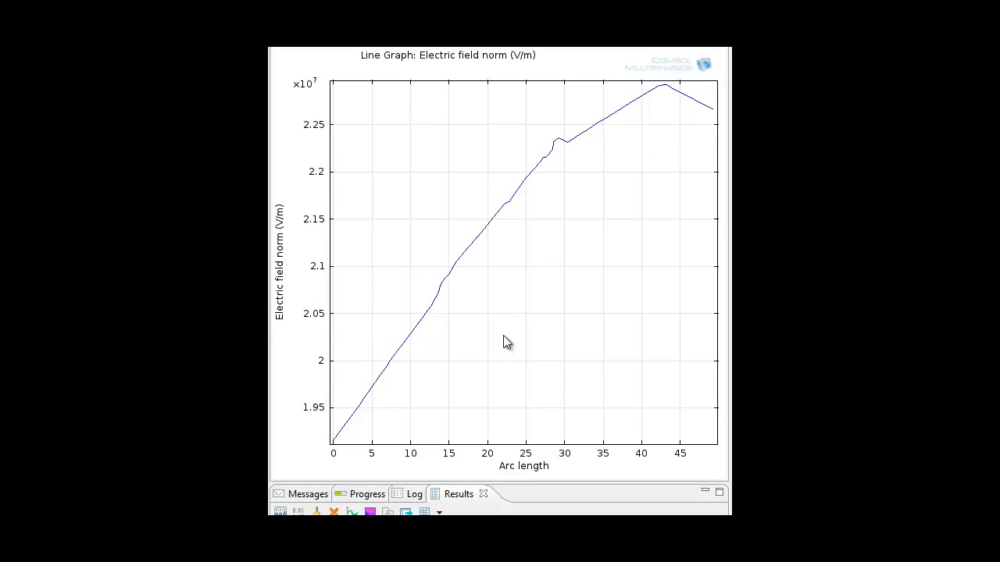
pyautogui.moveTo(492, 247)
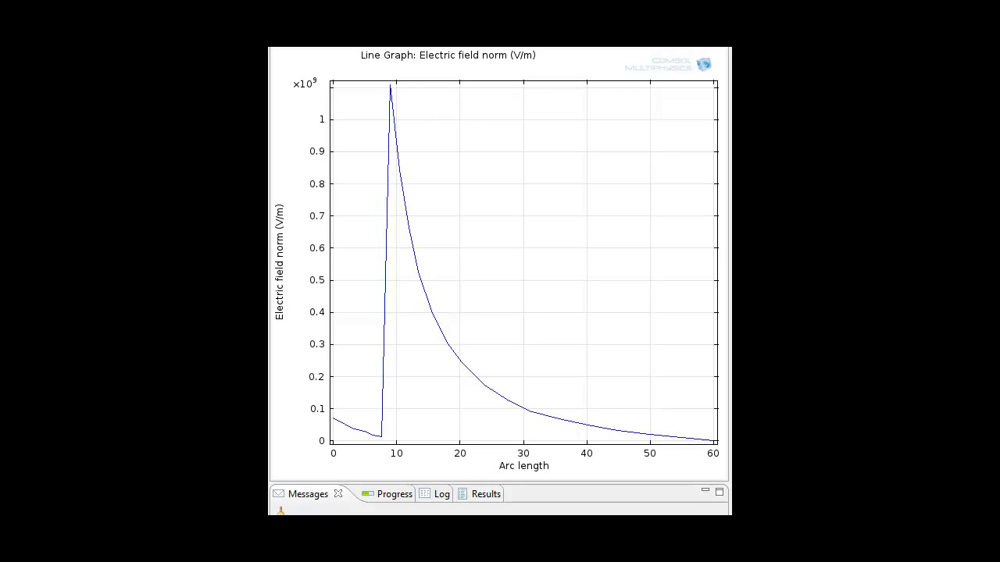
pyautogui.moveTo(282, 69)
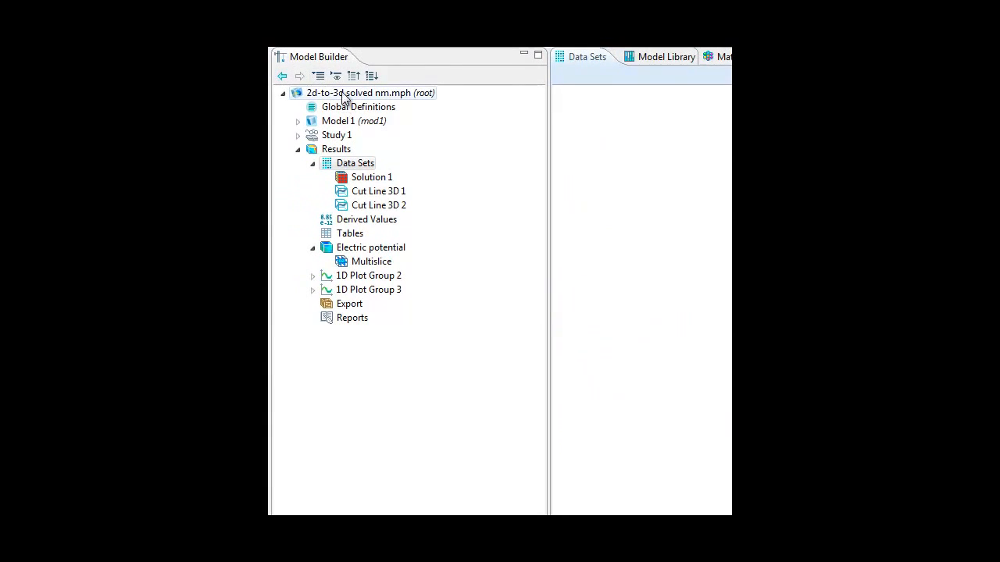
# Step: Show Cut Line 3D 1 settings: line from origin to x = 100 nm on Solution 1
pyautogui.rightClick(355, 162)
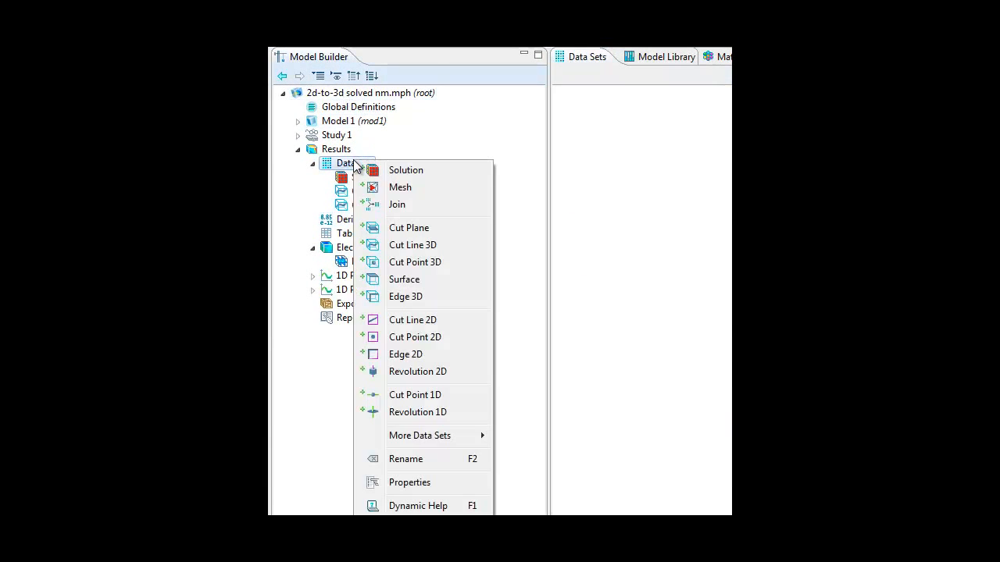
pyautogui.moveTo(413, 244)
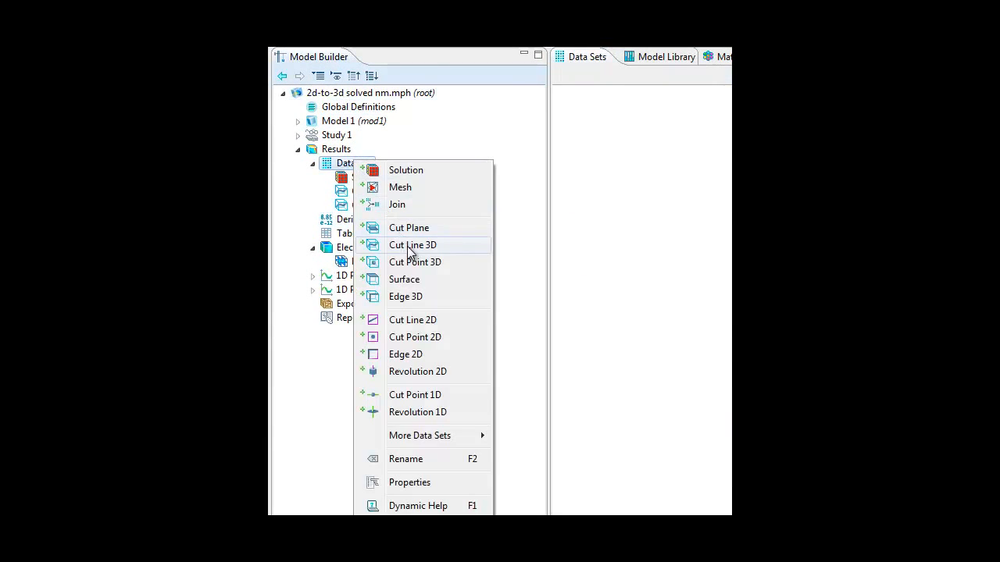
pyautogui.moveTo(356, 204)
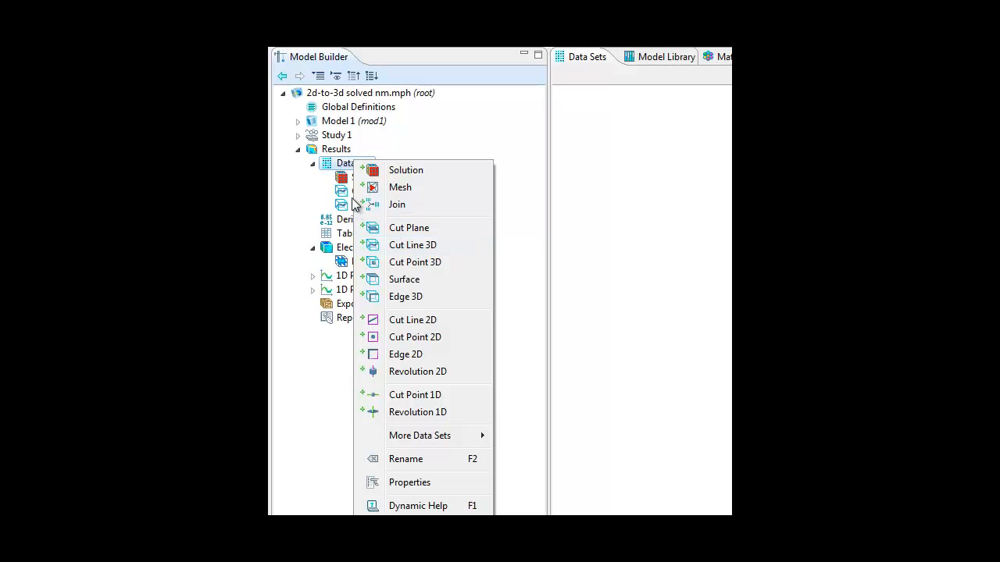
pyautogui.click(412, 244)
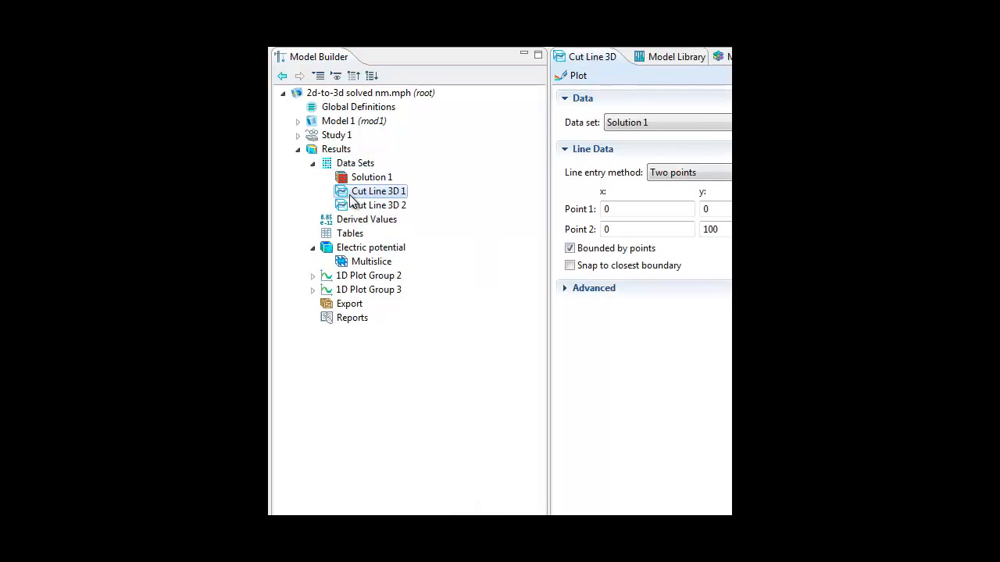
pyautogui.click(378, 205)
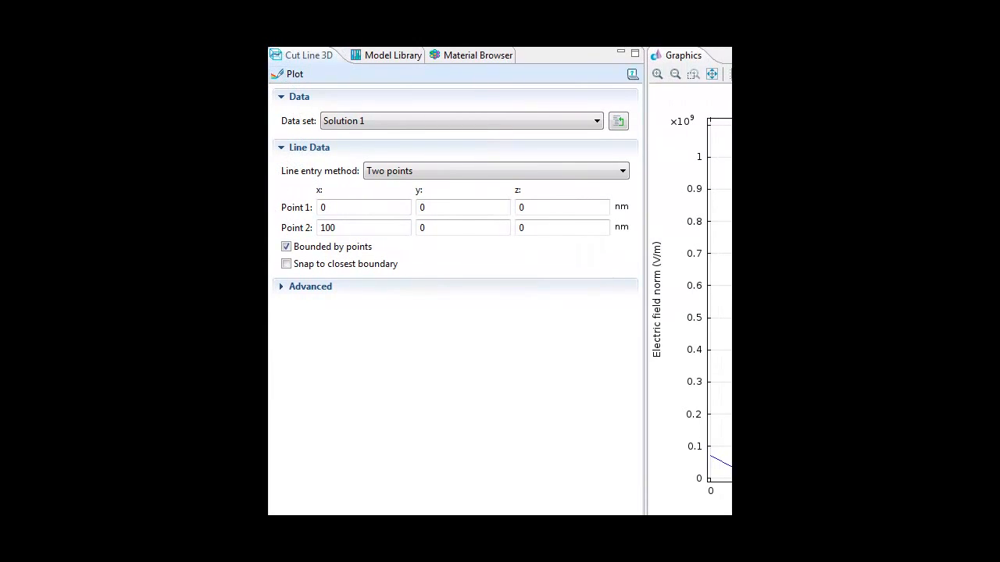
# Step: Select the Point 2 x-coordinate (100 nm) of Cut Line 3D 1 for editing
pyautogui.click(363, 206)
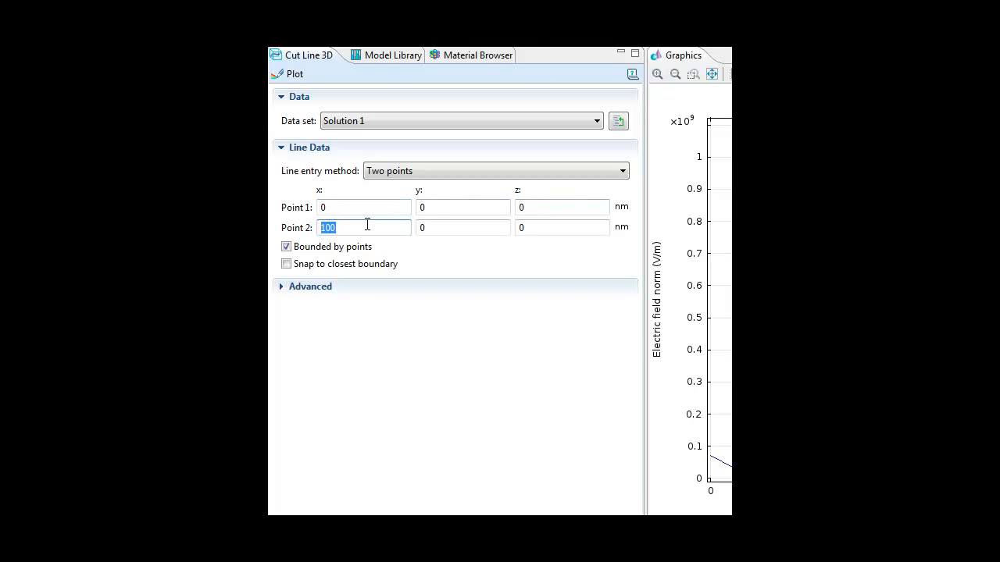
pyautogui.moveTo(346, 269)
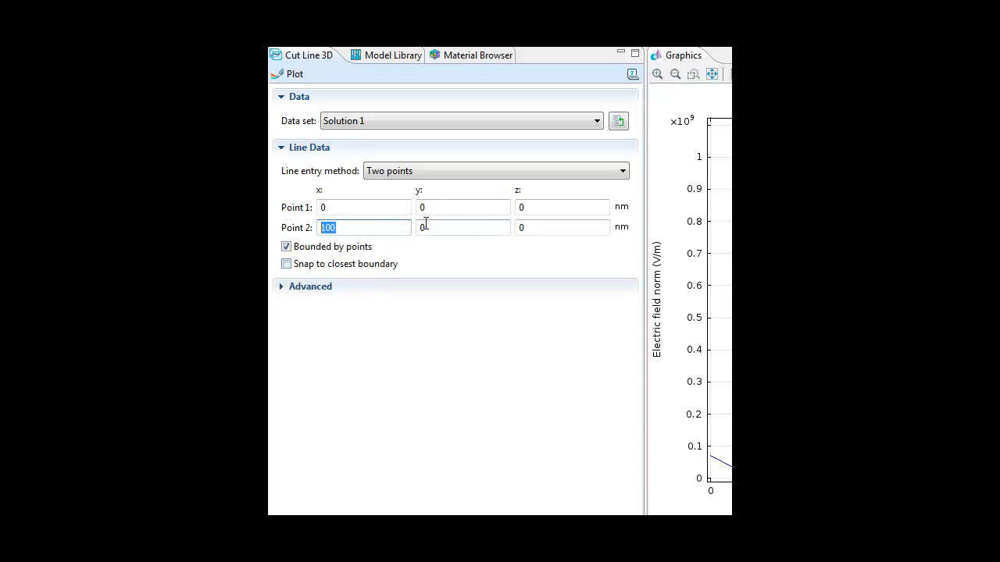
pyautogui.moveTo(375, 228)
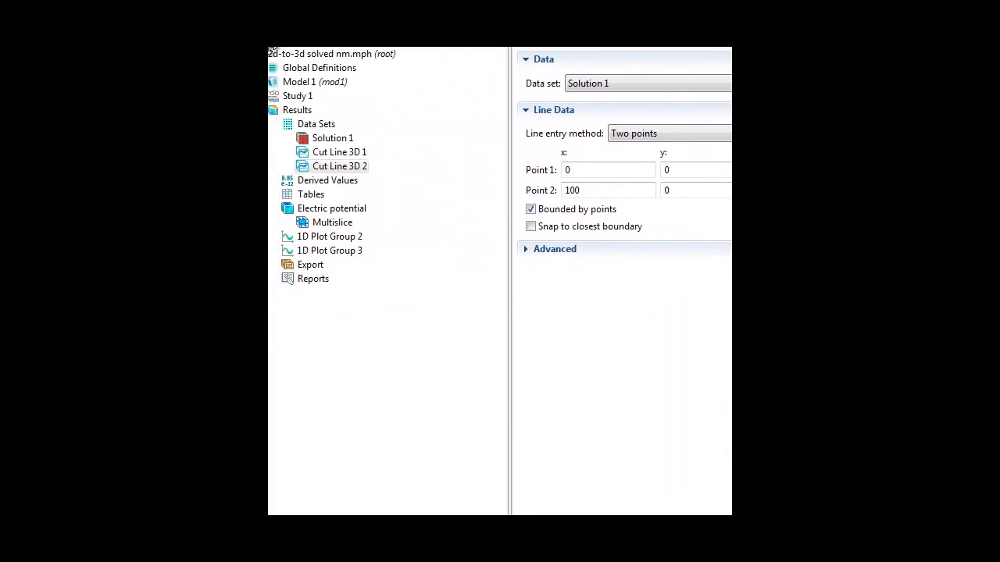
# Step: Show 1D Plot Group 2 with its Line Graph 1 of electric field norm versus arc length
pyautogui.click(329, 250)
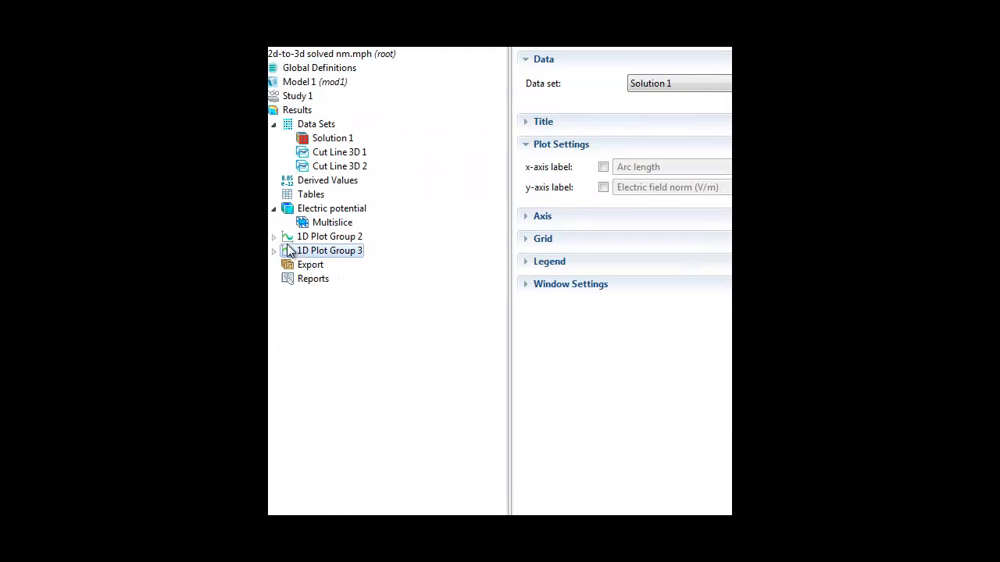
pyautogui.click(275, 238)
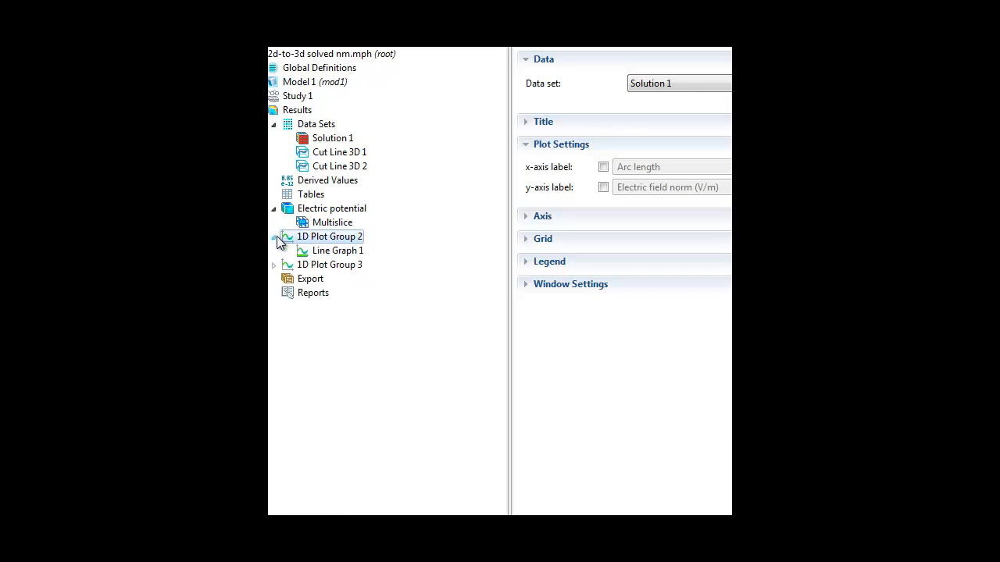
pyautogui.click(337, 250)
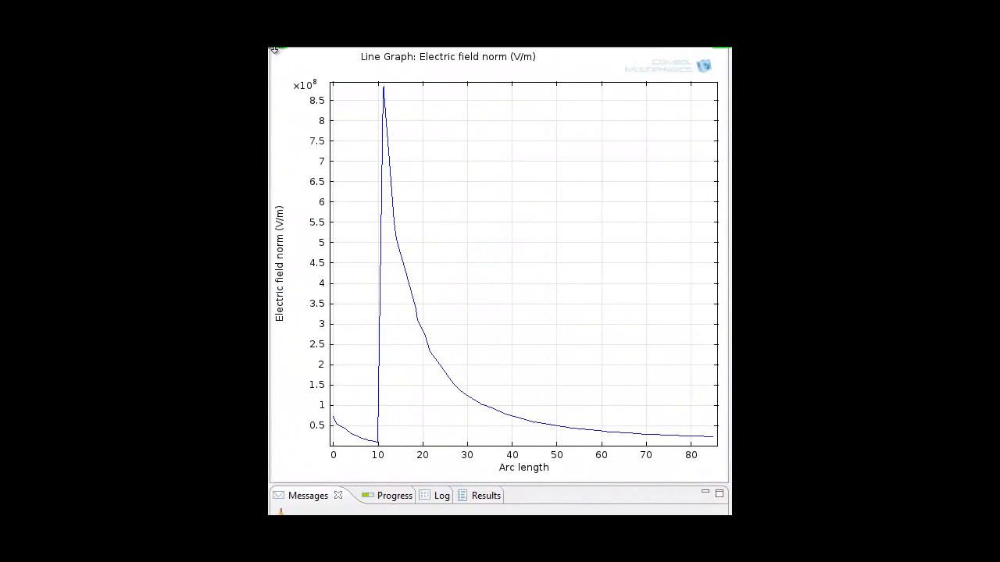
pyautogui.moveTo(388, 81)
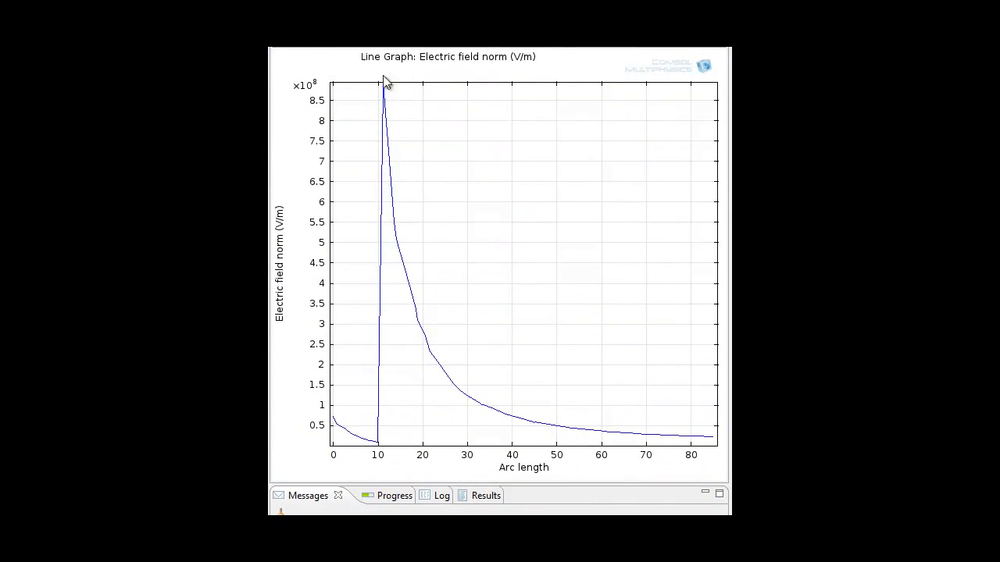
pyautogui.moveTo(616, 430)
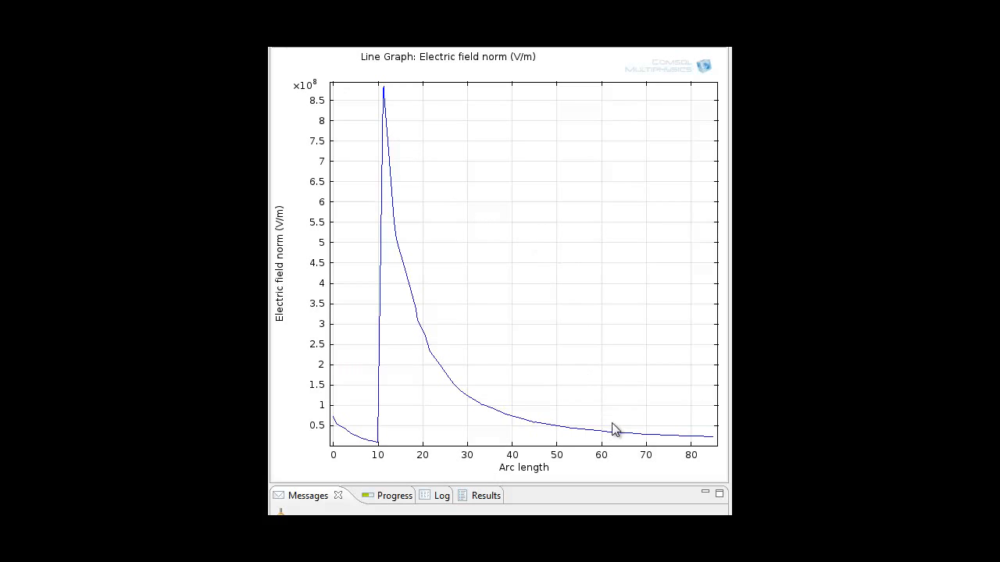
pyautogui.moveTo(590, 284)
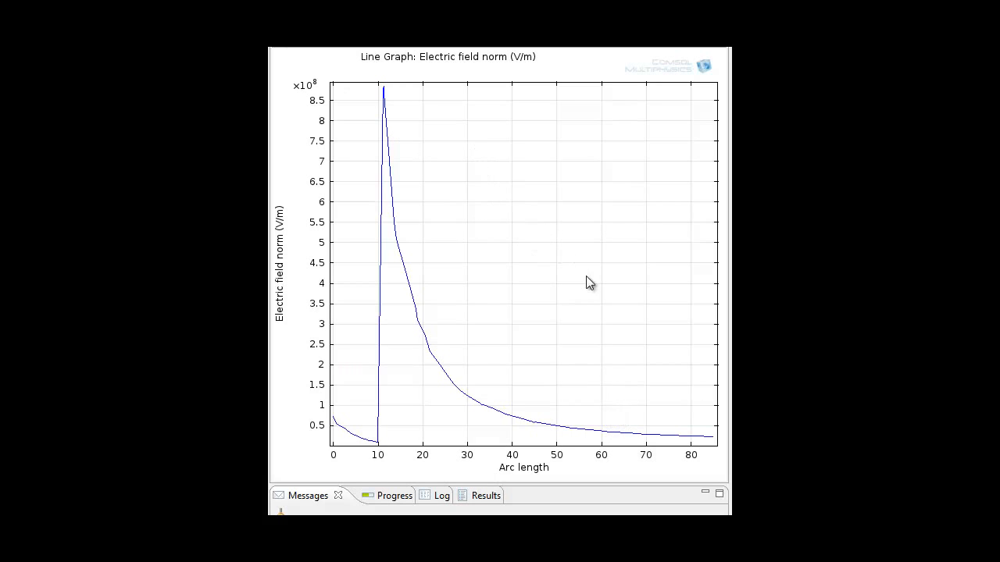
pyautogui.moveTo(686, 509)
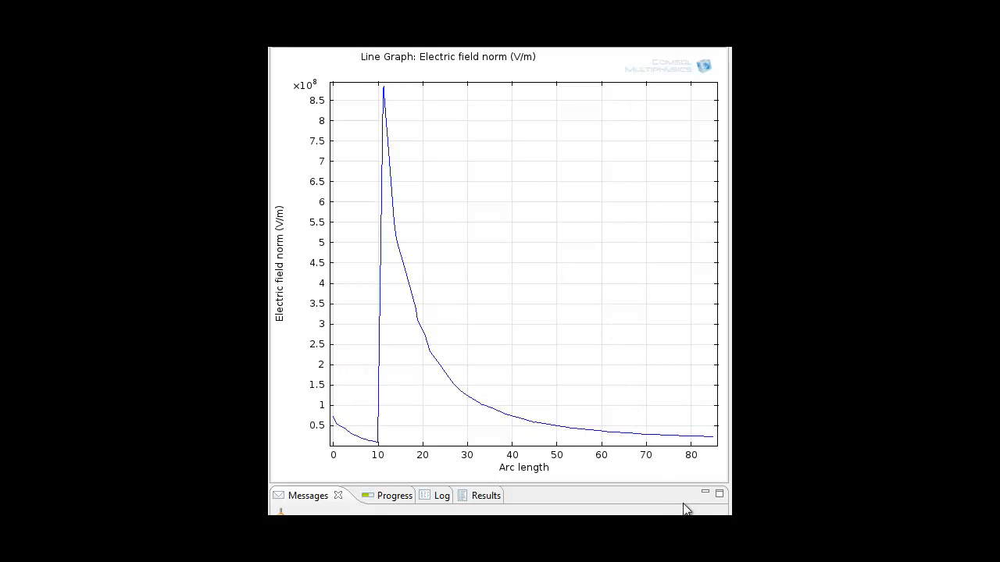